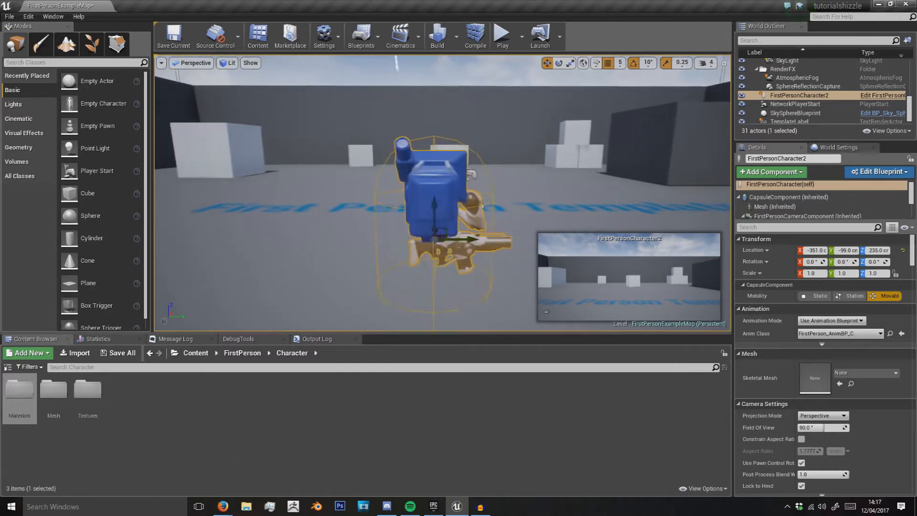
# - Navigate to the FirstPerson folder and create a new folder named BP inside it
pyautogui.click(242, 352)
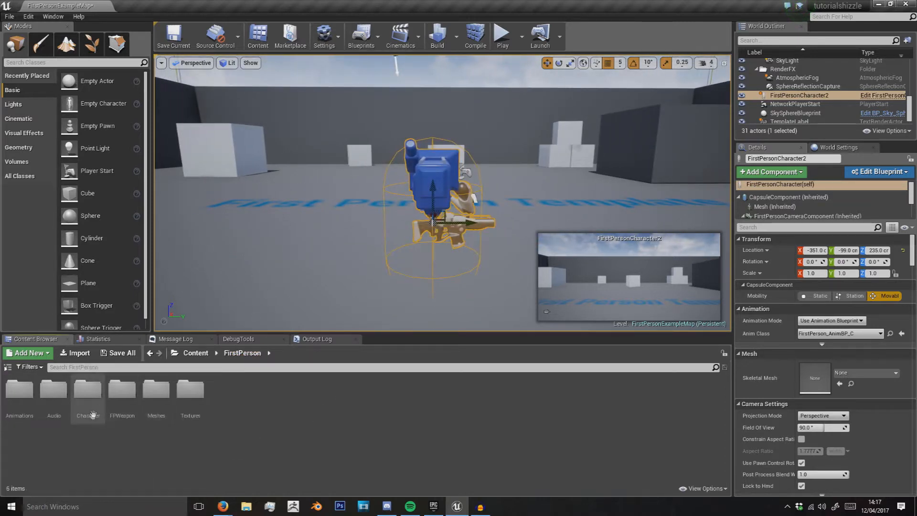
pyautogui.doubleClick(87, 389)
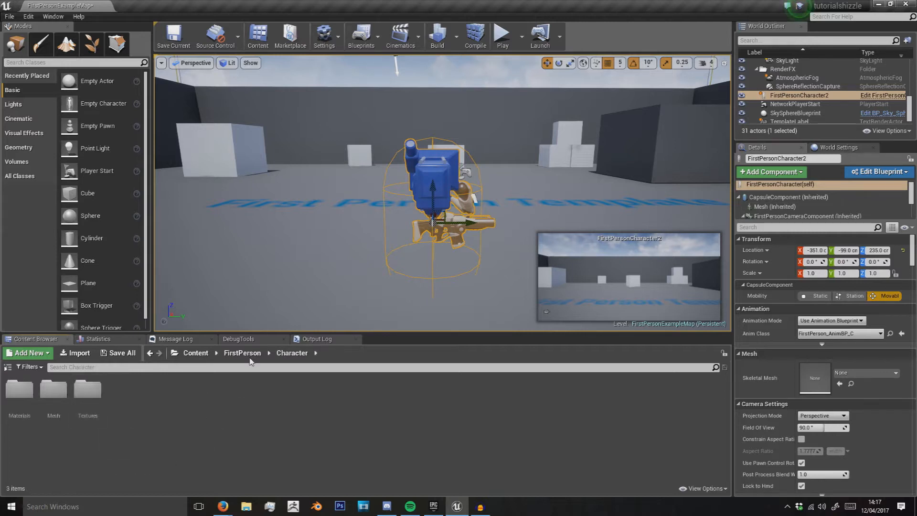
pyautogui.click(28, 352)
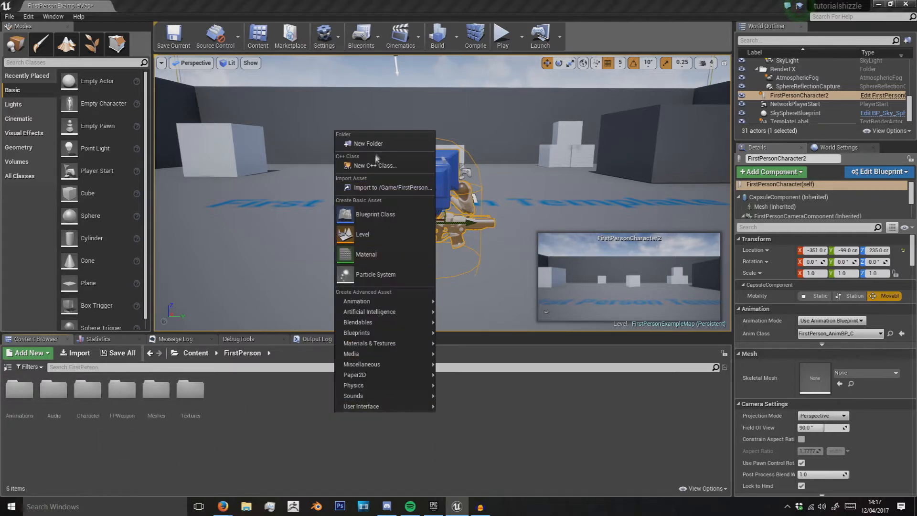
pyautogui.click(369, 143)
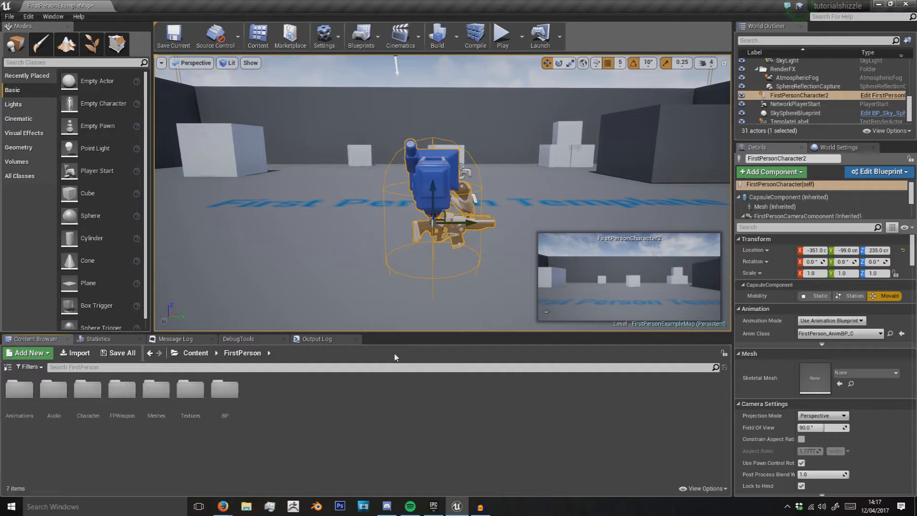
pyautogui.click(28, 353)
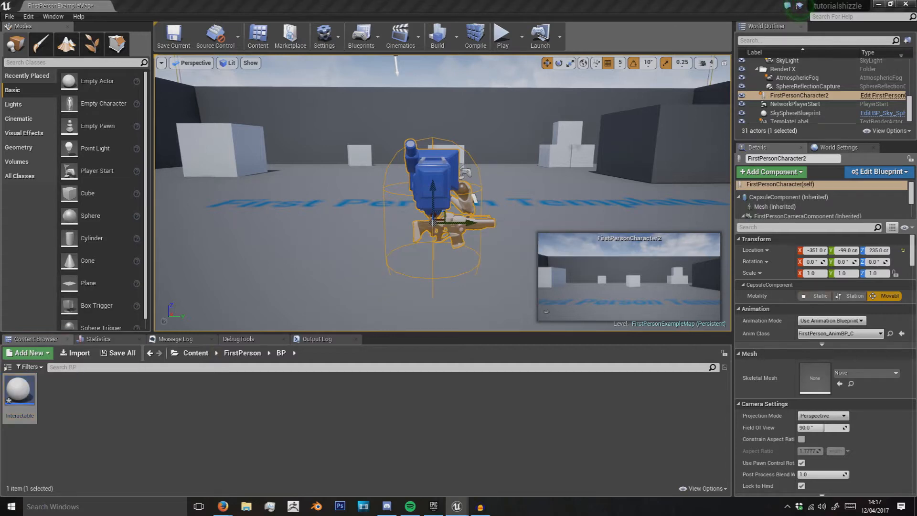
# - Add a new function named OnInteract to the Interactable blueprint's Event Graph
pyautogui.doubleClick(19, 389)
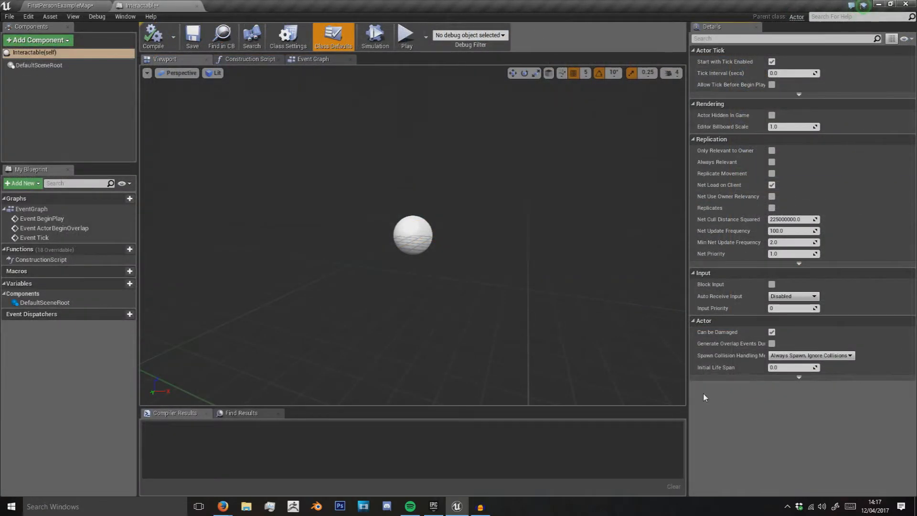
pyautogui.moveTo(439, 305)
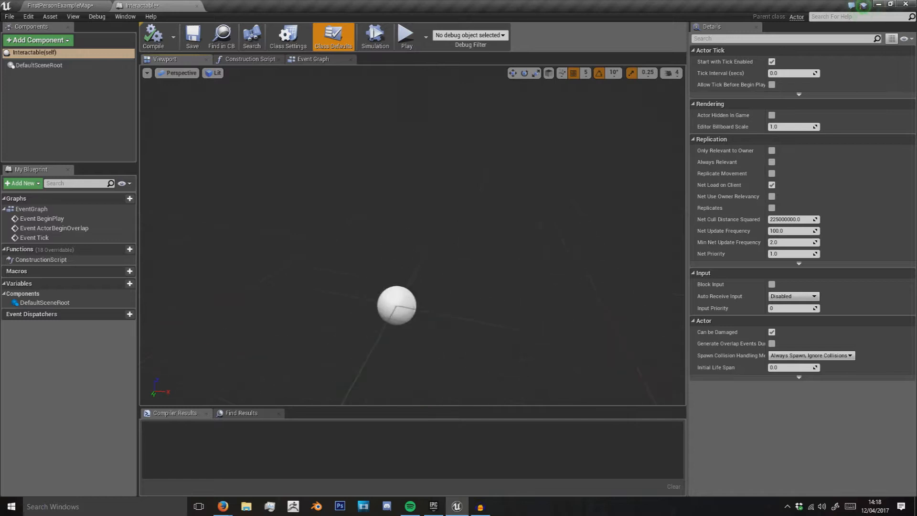
pyautogui.click(312, 58)
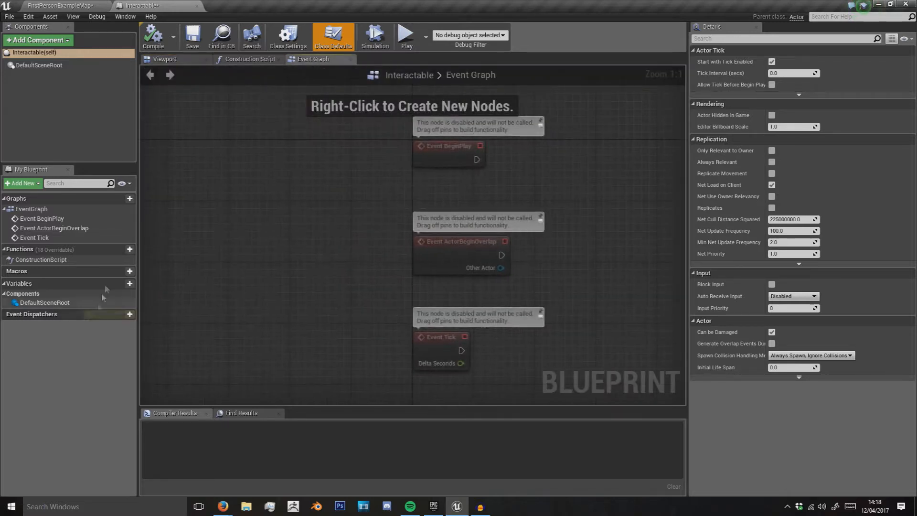
pyautogui.click(119, 248)
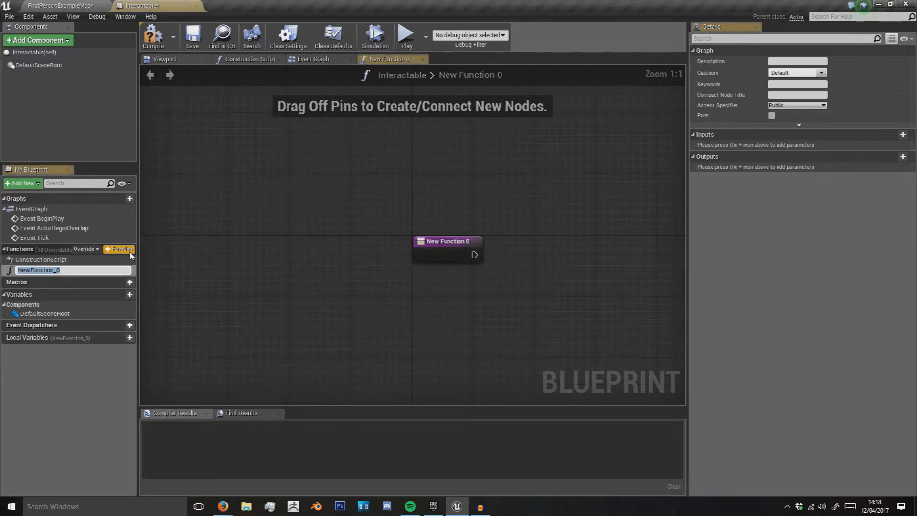
pyautogui.write('OnInteract')
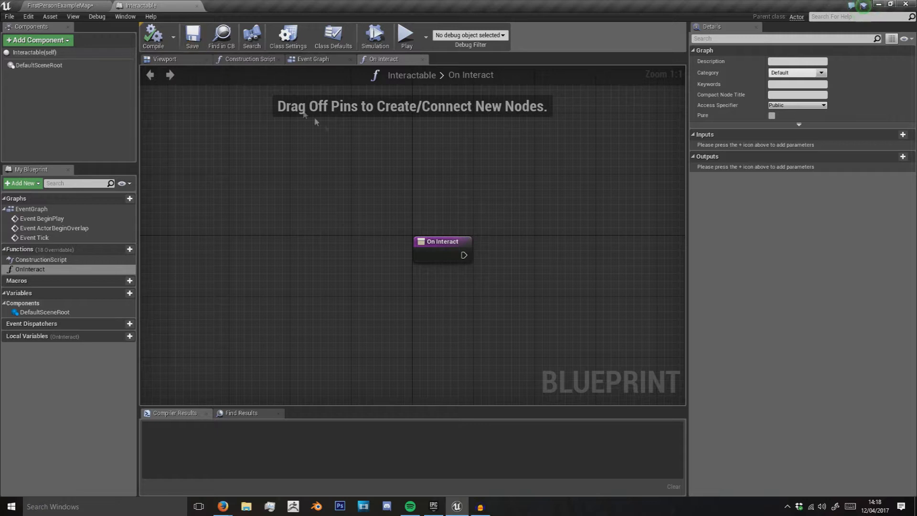
pyautogui.click(58, 6)
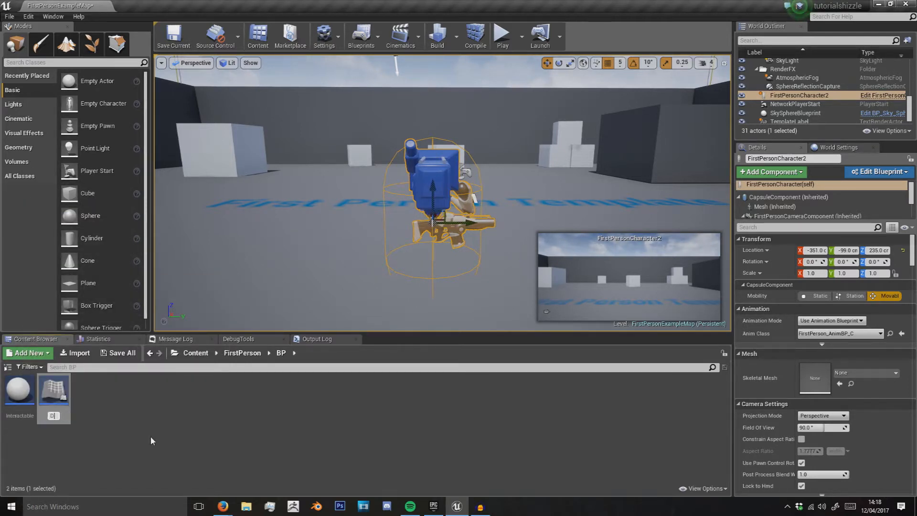
# - Name the child blueprint Door and override On Interact as an event in its graph
pyautogui.click(19, 388)
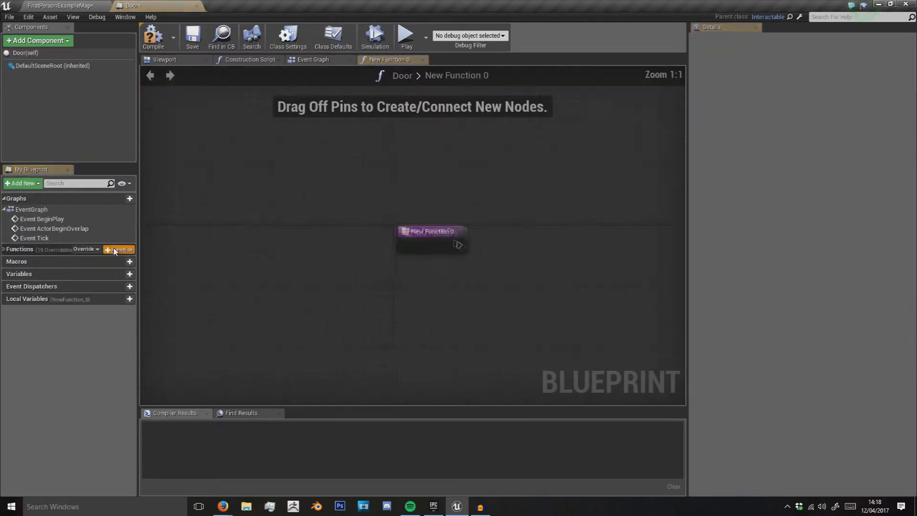
pyautogui.click(119, 250)
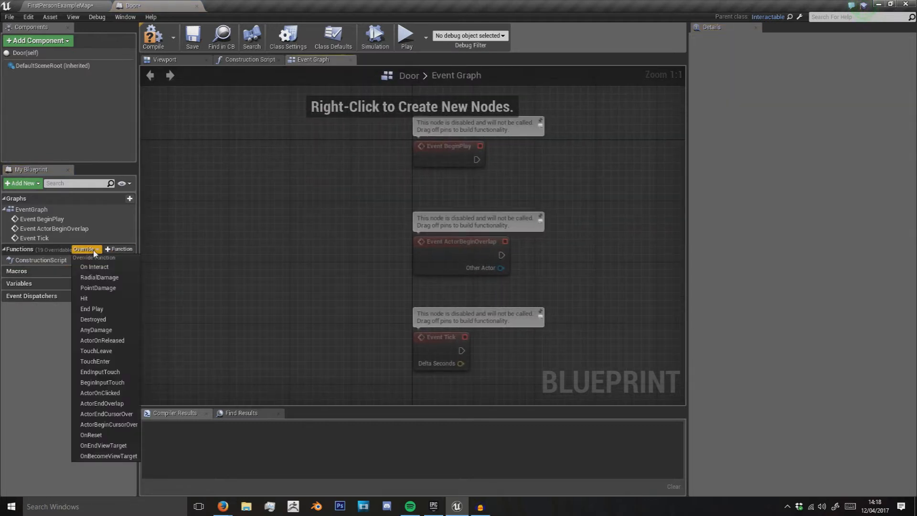
pyautogui.click(84, 248)
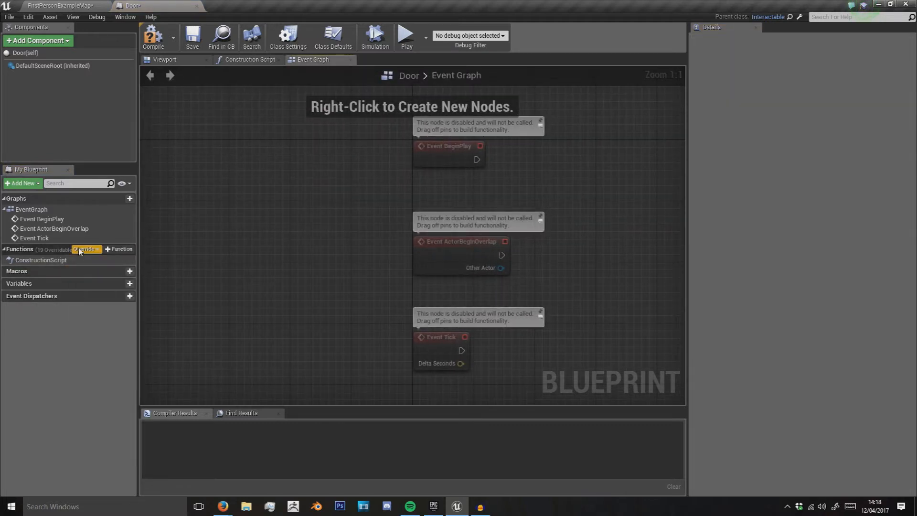
pyautogui.click(85, 249)
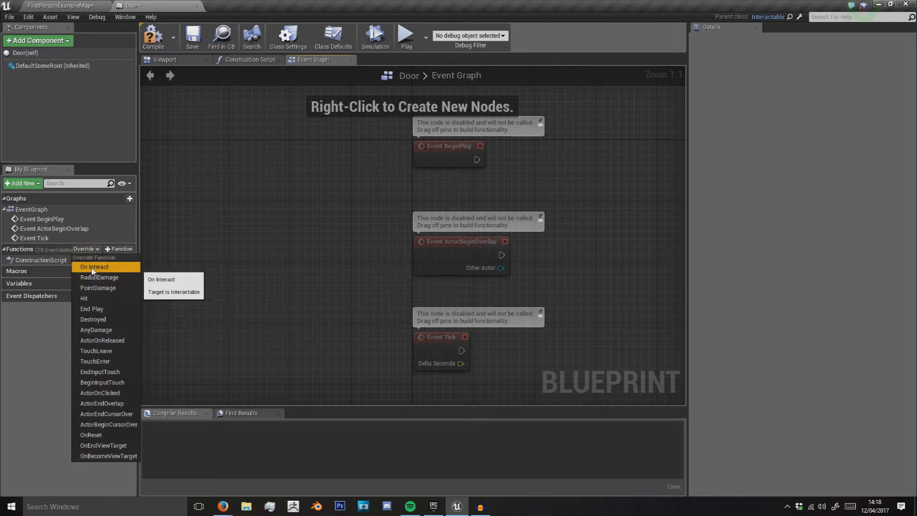
pyautogui.click(94, 267)
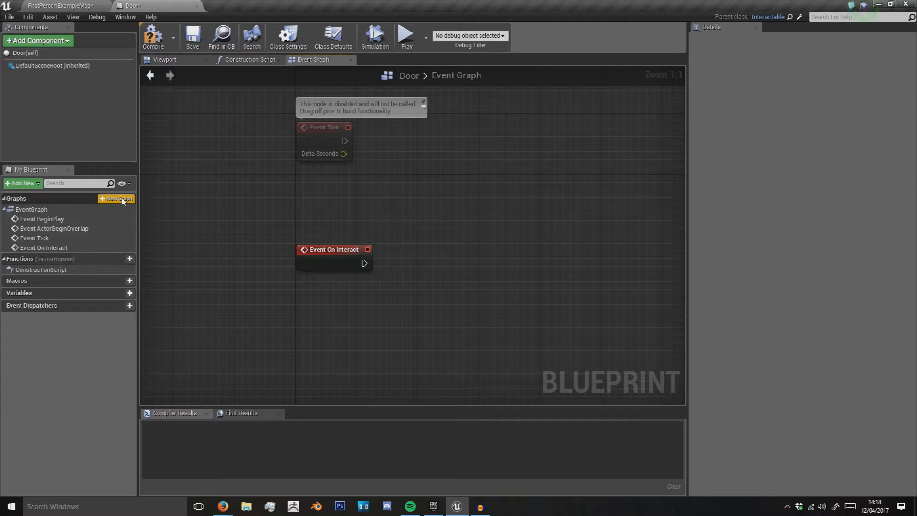
# - Add an Interact function to Door, called from Event On Interact in the event graph
pyautogui.click(117, 199)
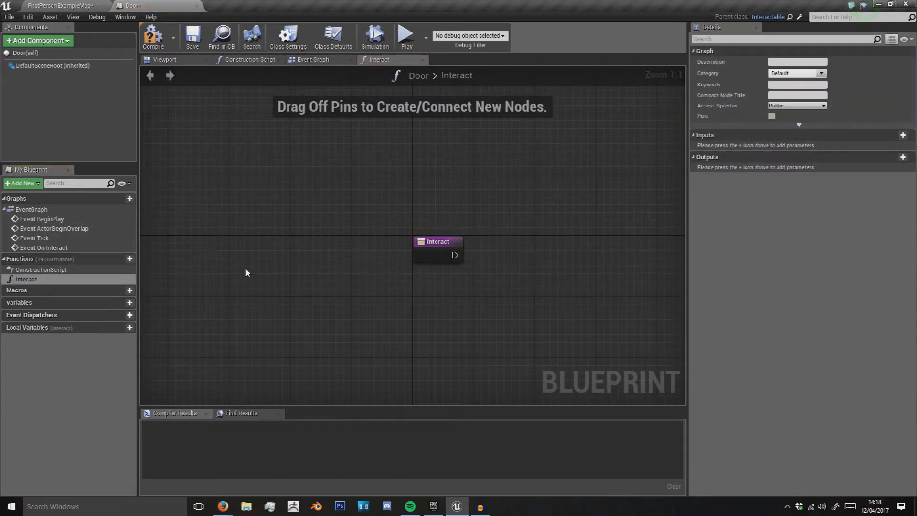
pyautogui.click(43, 247)
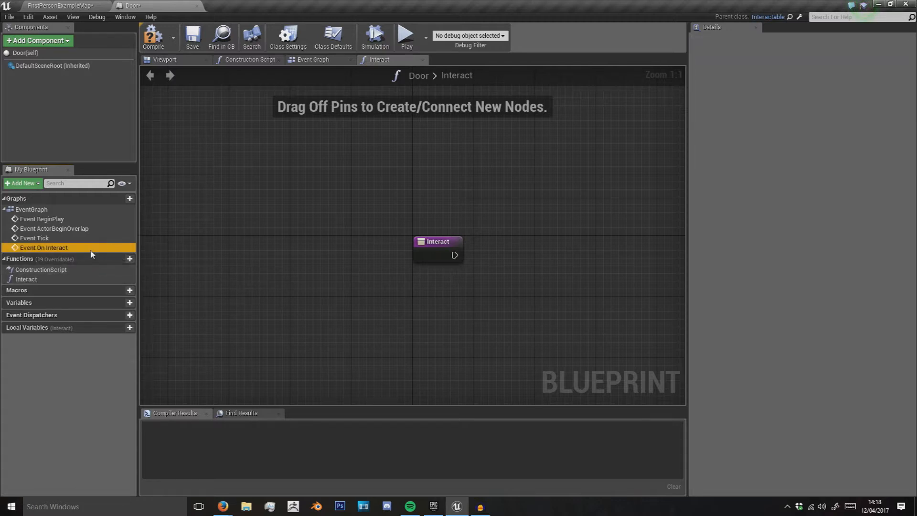
pyautogui.click(313, 60)
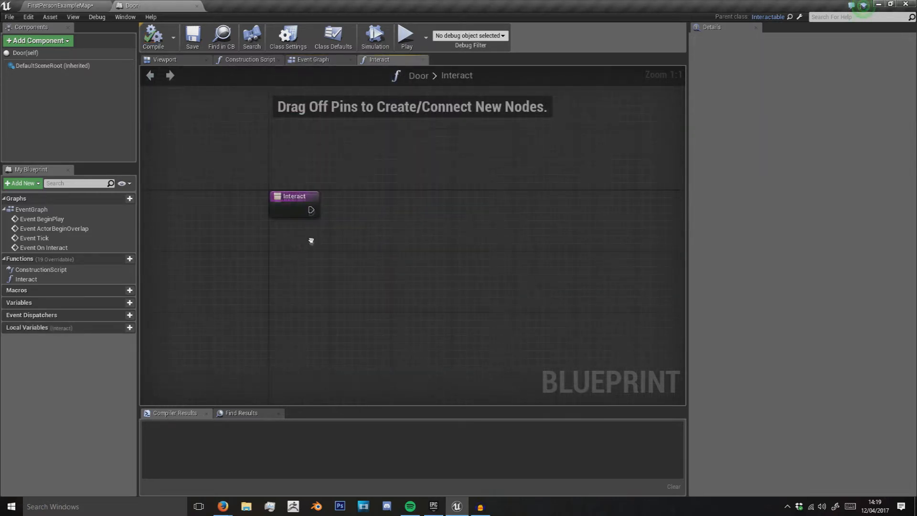
pyautogui.moveTo(293, 196); pyautogui.dragTo(313, 214)
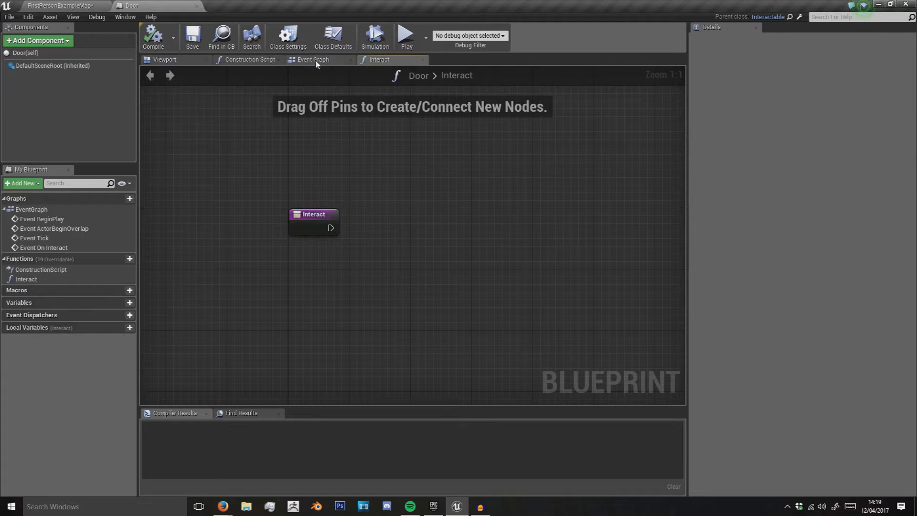
pyautogui.click(129, 303)
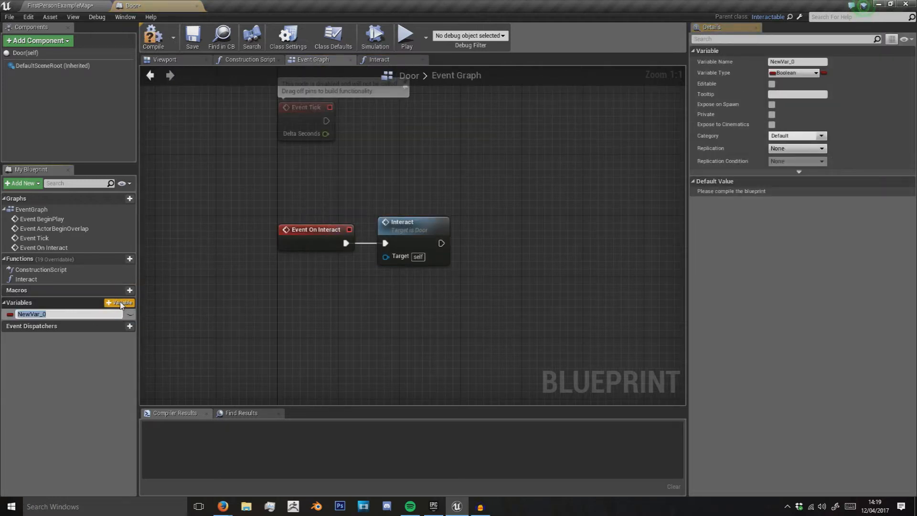
# - Add a Boolean variable named bIsOpen and review the viewport and Interact graph
pyautogui.write('bls')
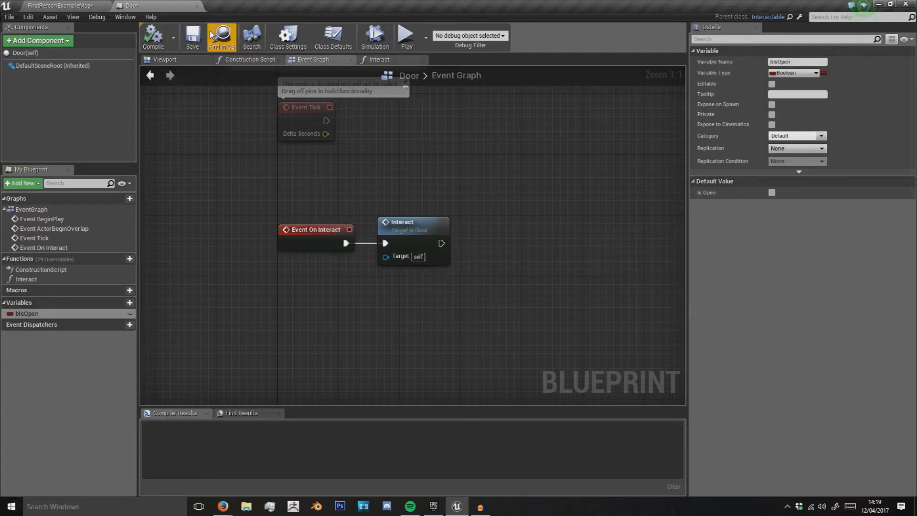
pyautogui.click(163, 59)
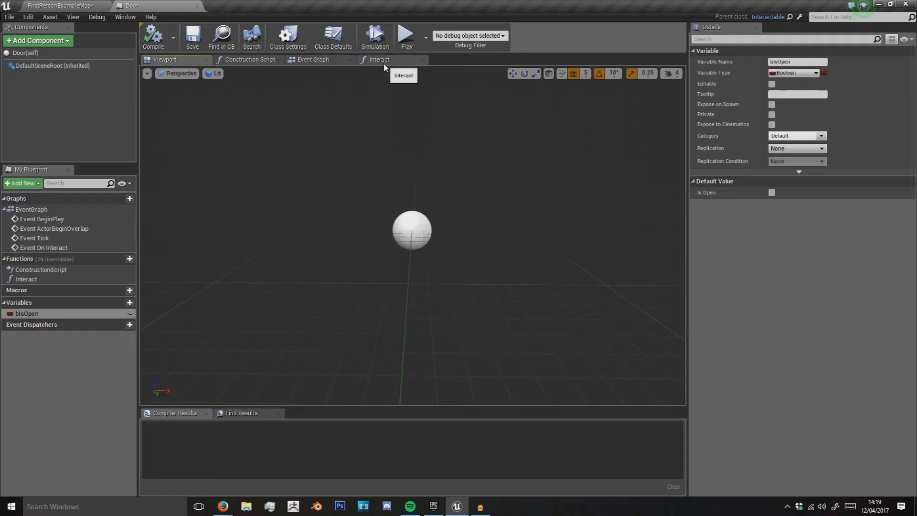
pyautogui.click(380, 60)
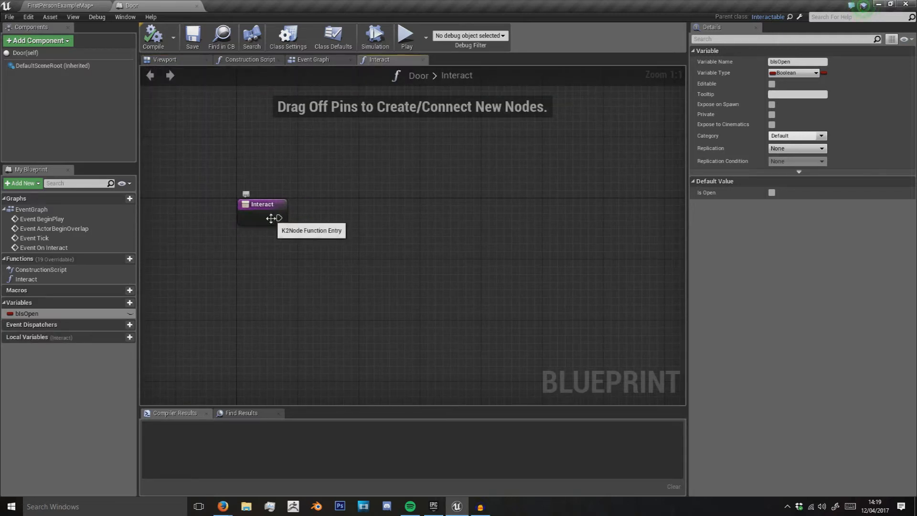
pyautogui.click(164, 59)
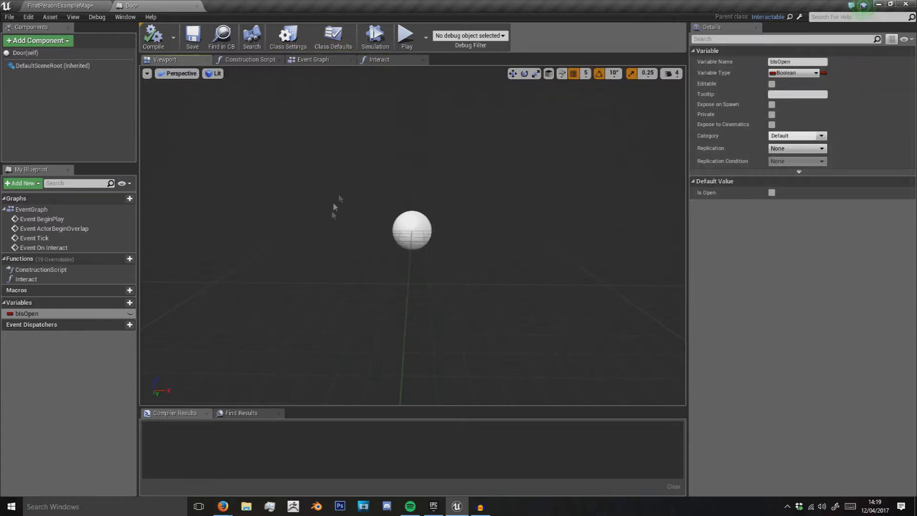
# - Add a Door static mesh component under Door_Frame and a Box collision component under Door
pyautogui.click(37, 40)
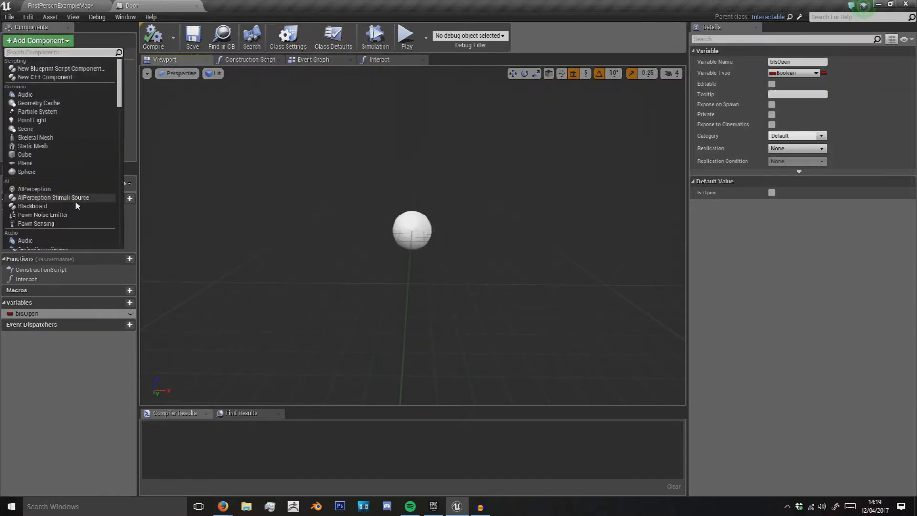
pyautogui.write('stat')
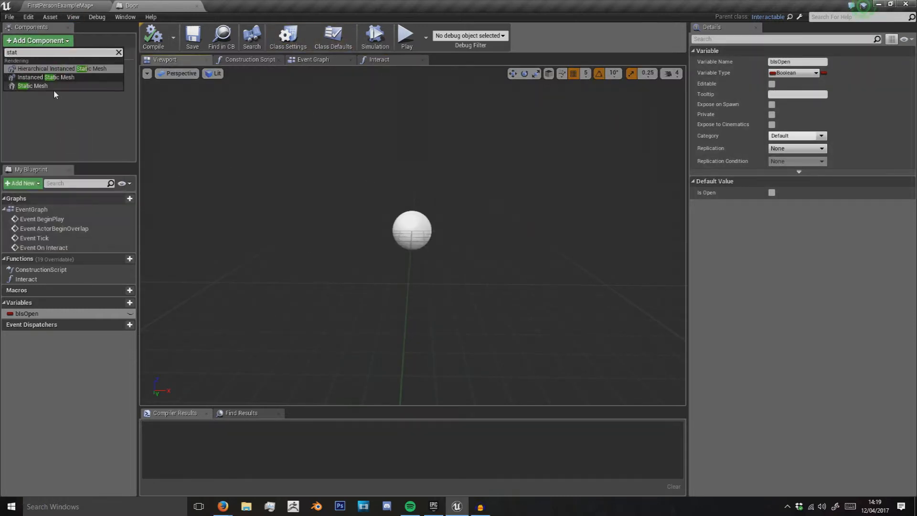
pyautogui.click(32, 85)
pyautogui.write('Doort')
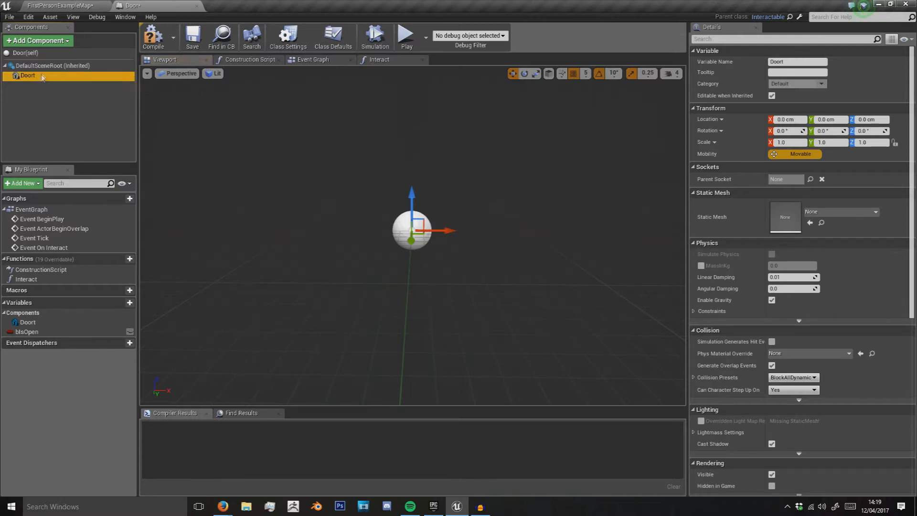
pyautogui.moveTo(28, 75)
pyautogui.write('_Frame')
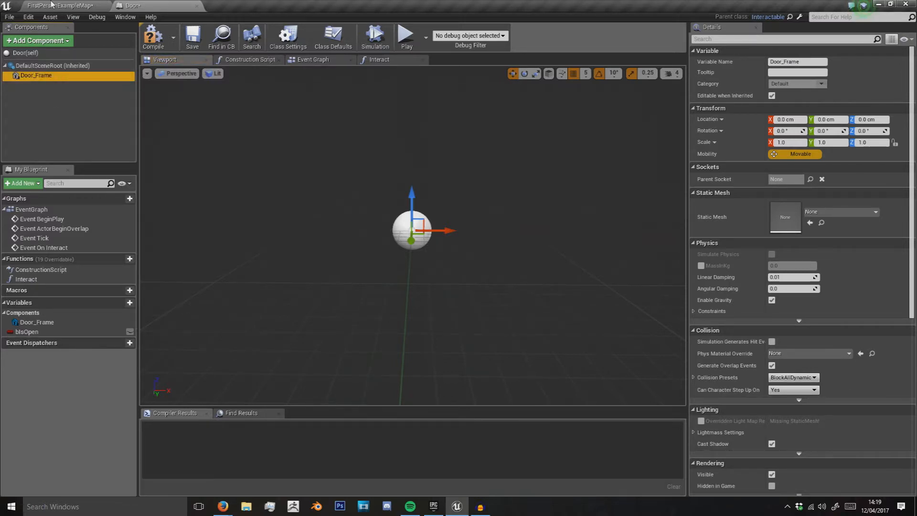
pyautogui.moveTo(64, 80)
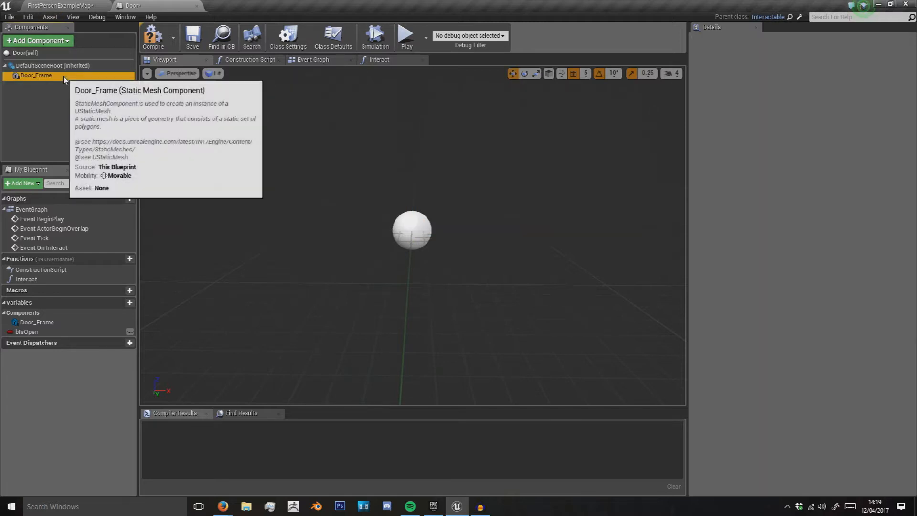
pyautogui.click(36, 75)
pyautogui.write('Door')
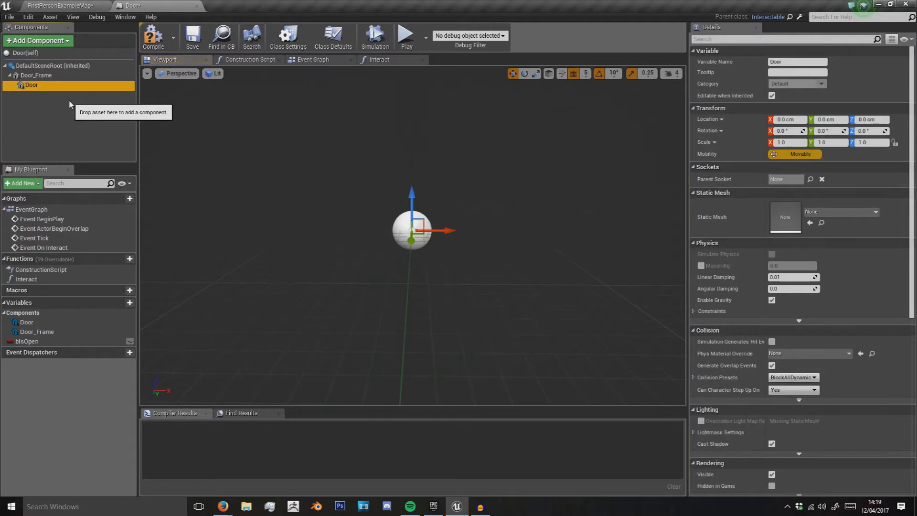
pyautogui.click(38, 40)
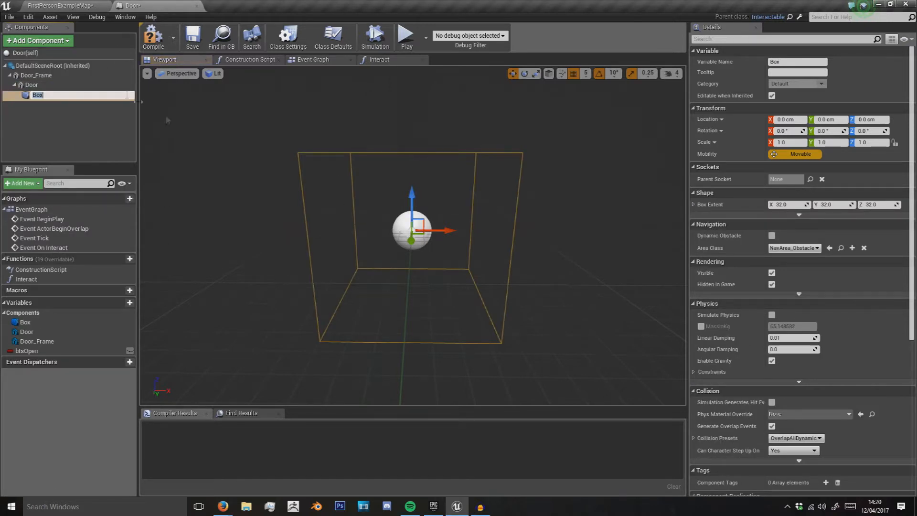
# - Assign SM_DoorFrame as the Door_Frame component's static mesh
pyautogui.click(35, 74)
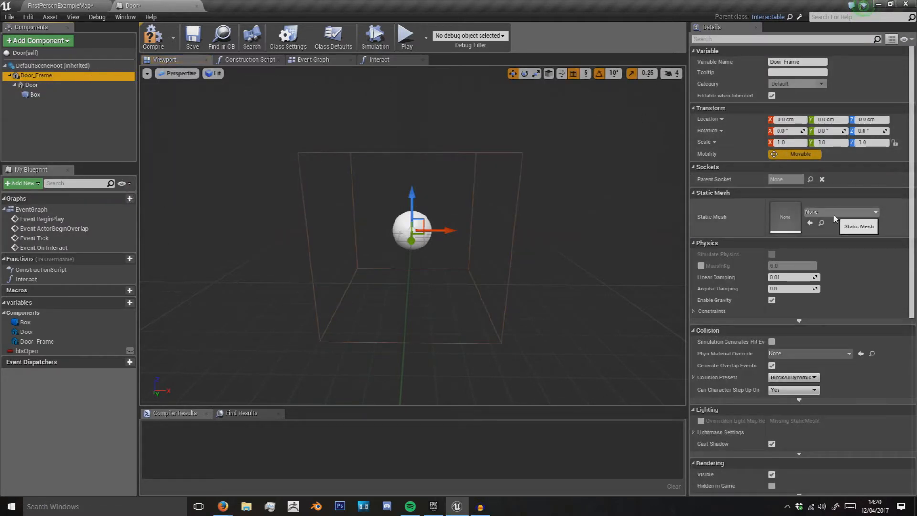
pyautogui.click(874, 212)
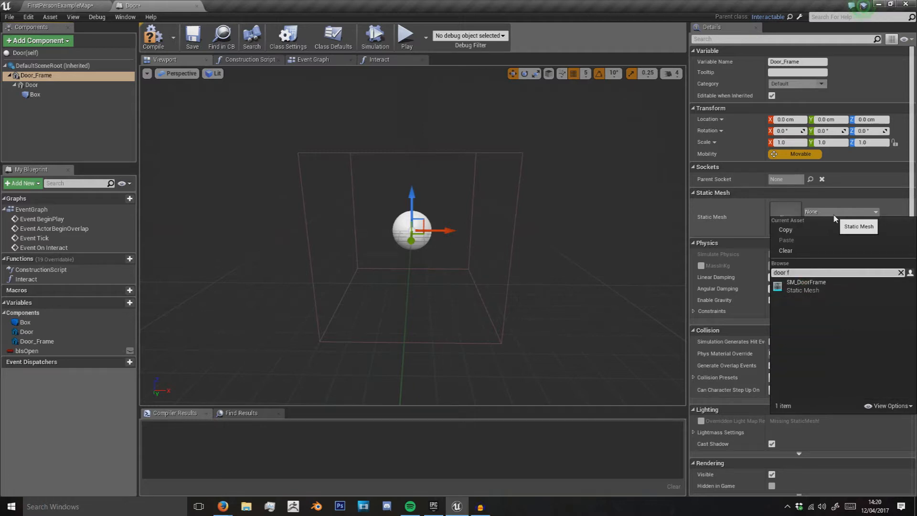
pyautogui.click(806, 286)
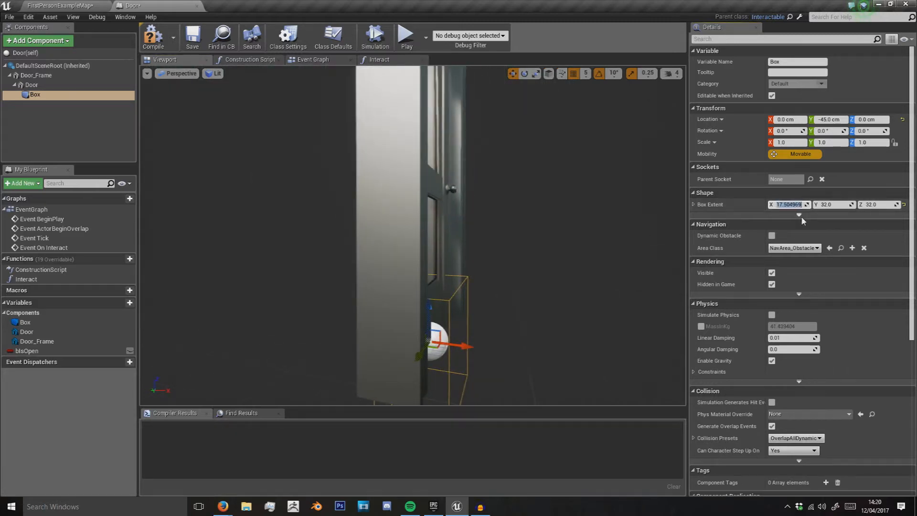
# - Set the Box extent X to 20.0 so the collision box spans 20 by 50 by 100
pyautogui.write('20.0')
pyautogui.click(834, 205)
pyautogui.write('50')
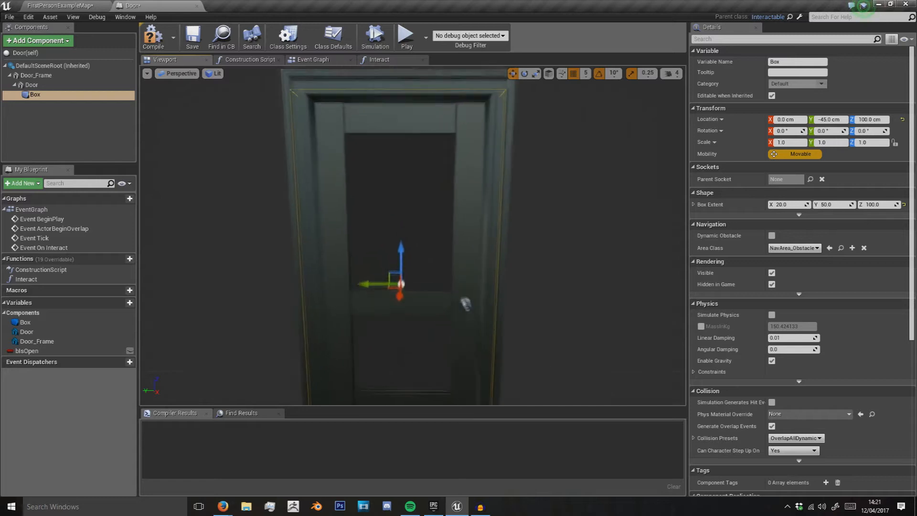
pyautogui.click(30, 85)
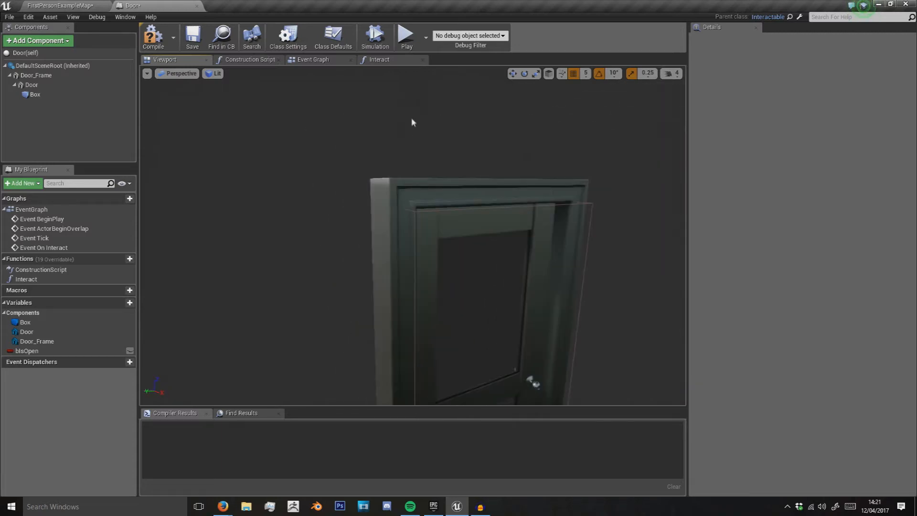
# - Set Door_Frame to NoCollision and the Door mesh to BlockAll
pyautogui.click(36, 75)
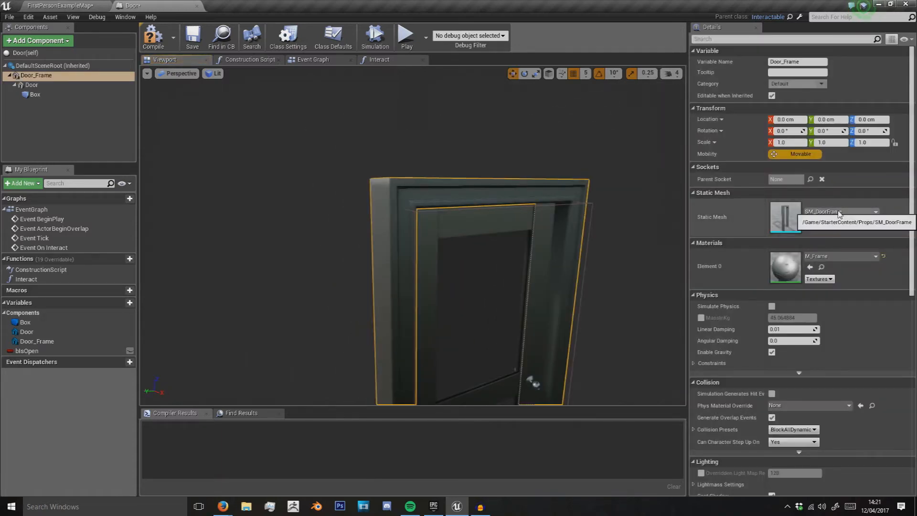
pyautogui.click(813, 337)
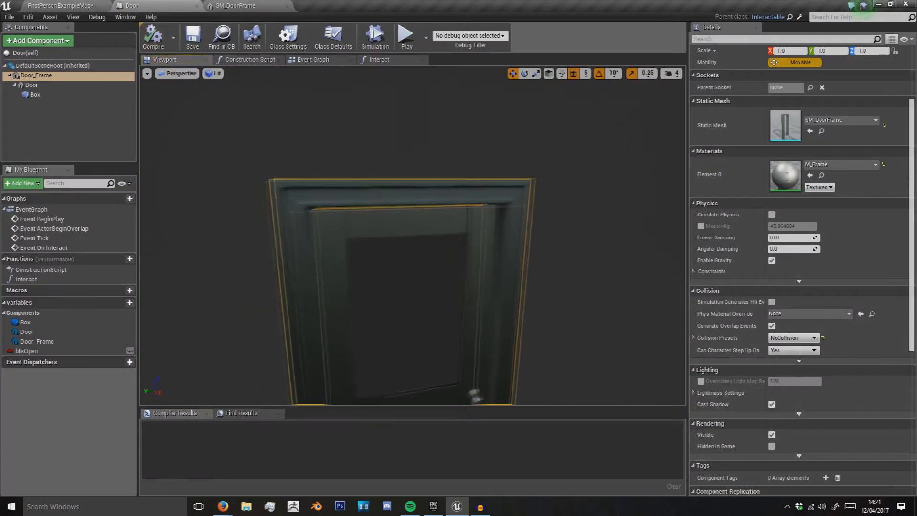
pyautogui.click(31, 85)
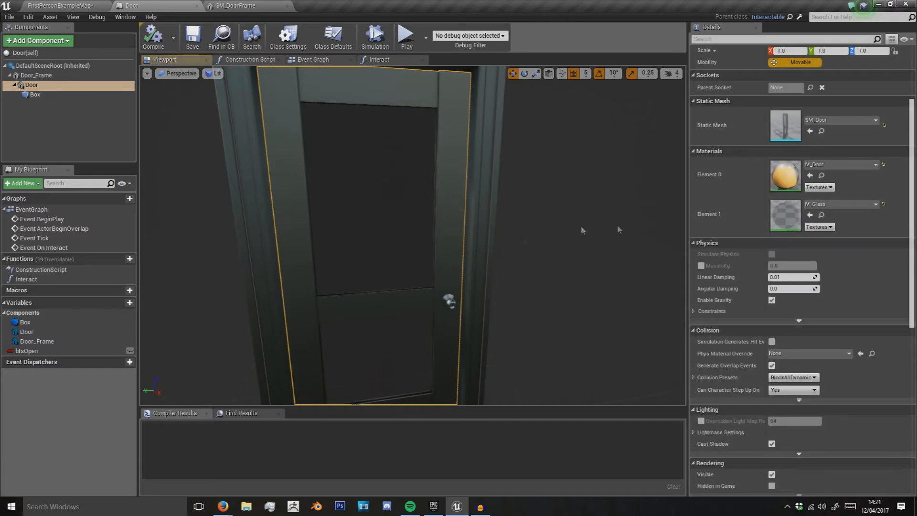
pyautogui.click(793, 378)
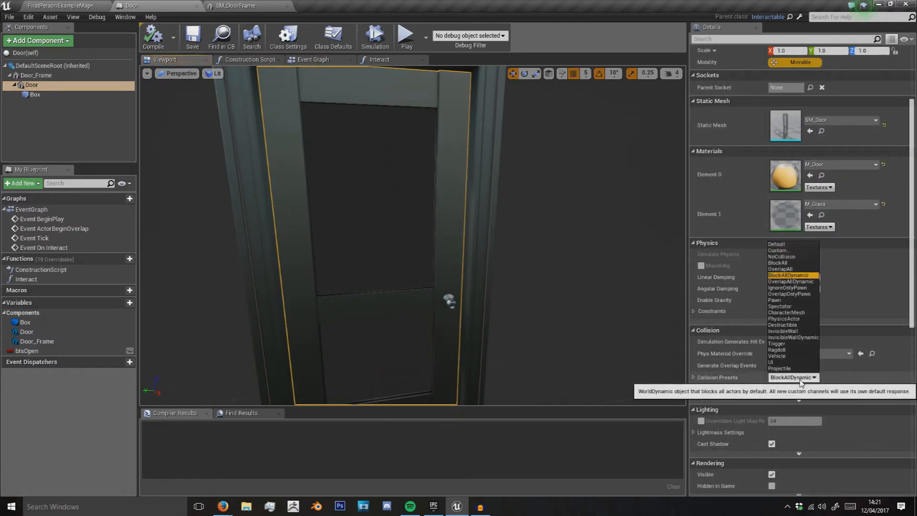
pyautogui.click(777, 262)
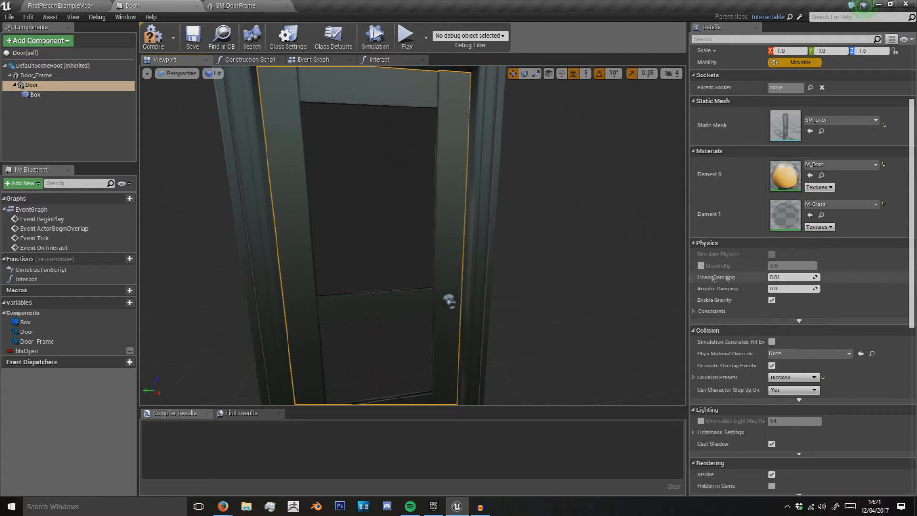
# - Switch the Box component to a Custom collision preset
pyautogui.click(34, 94)
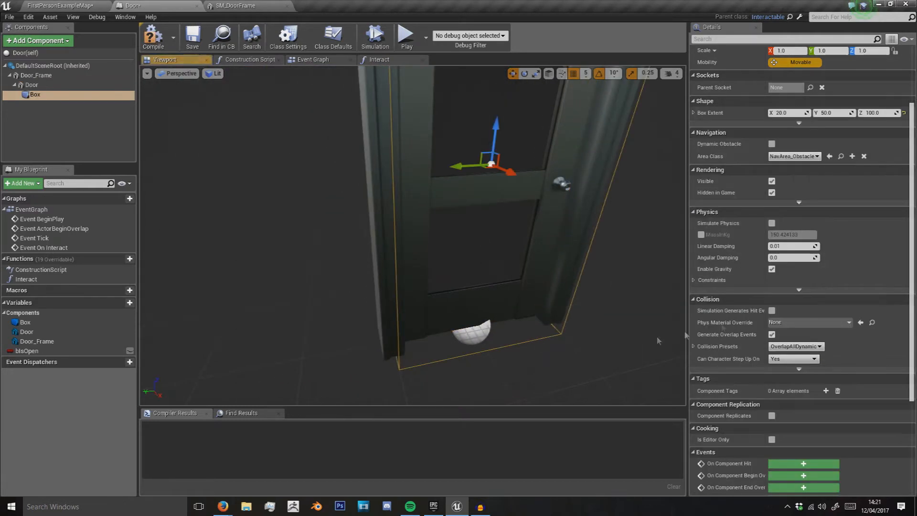
pyautogui.click(795, 346)
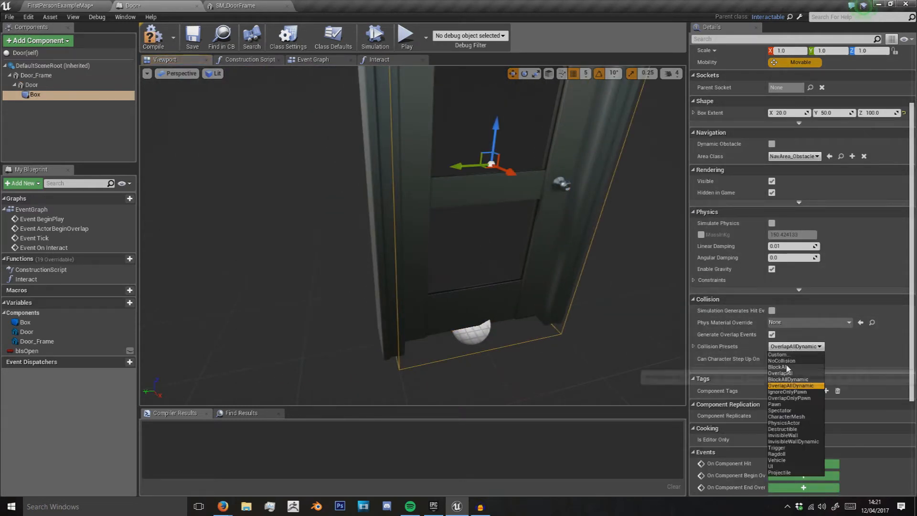
pyautogui.click(780, 355)
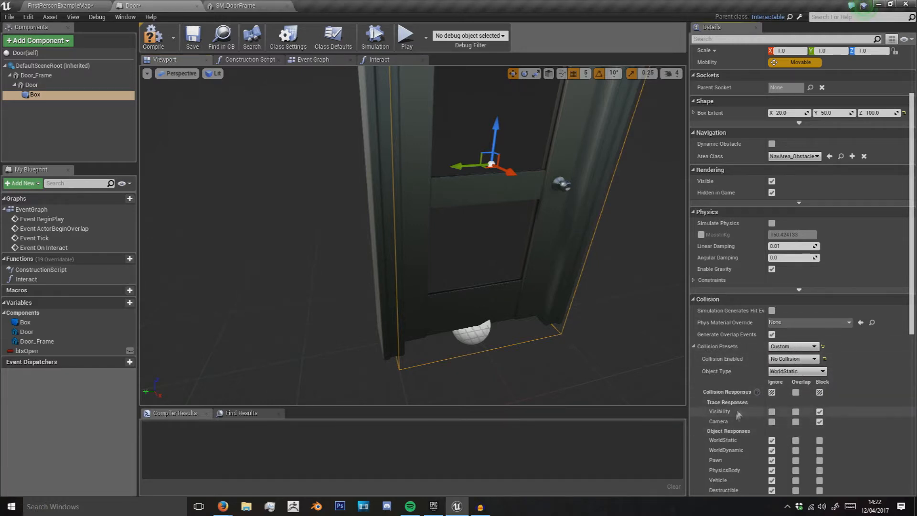
pyautogui.scroll(-3)
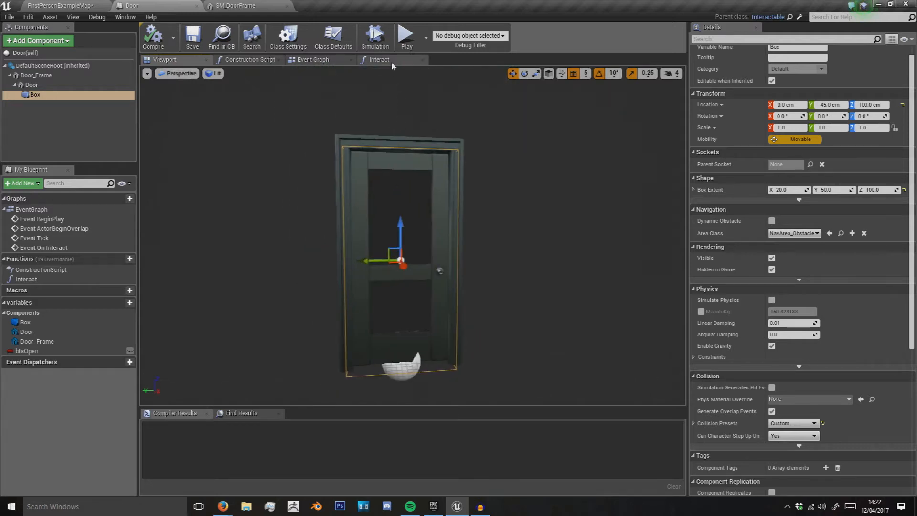
# - In Interact, get bIsOpen and add an AddLocalRotation on Door with Z set to -110
pyautogui.click(379, 59)
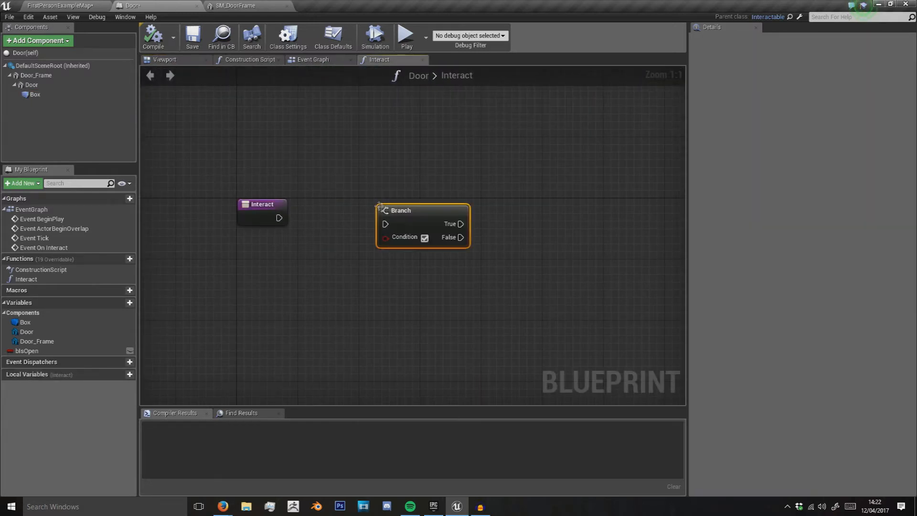
pyautogui.click(27, 351)
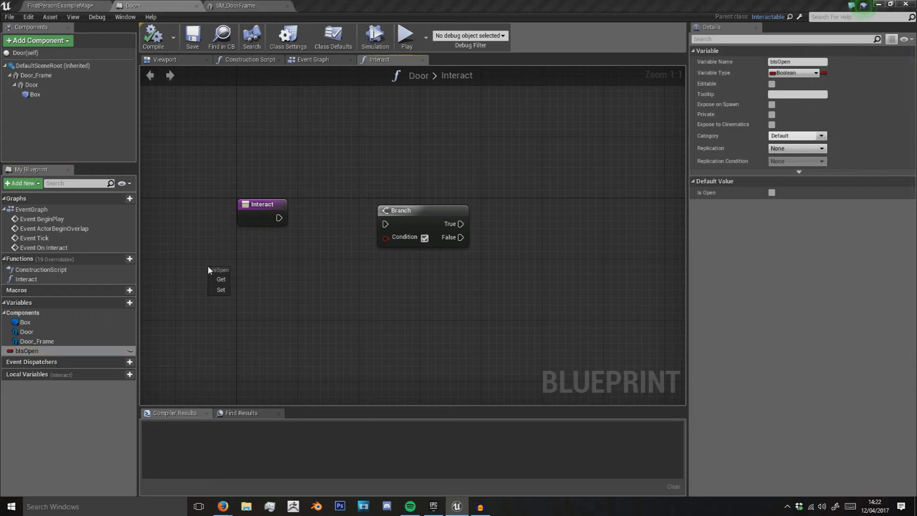
pyautogui.click(221, 279)
pyautogui.write('add')
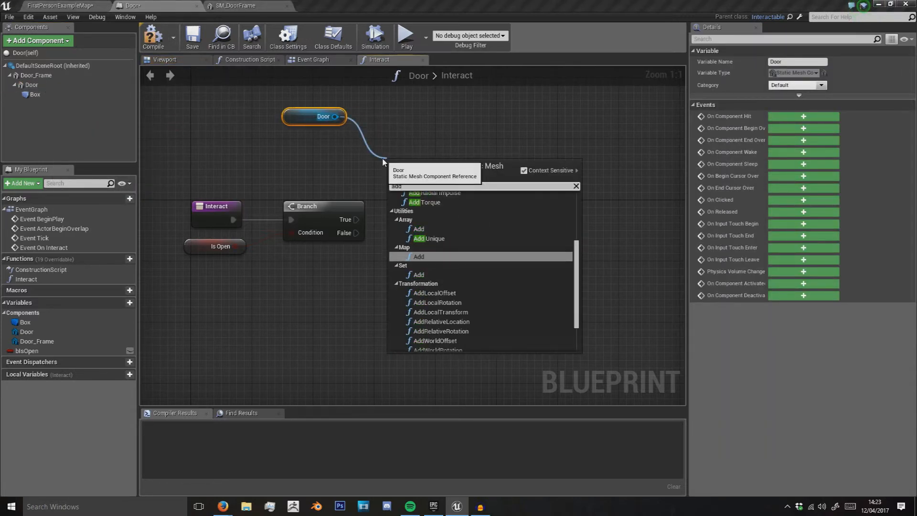
pyautogui.click(437, 303)
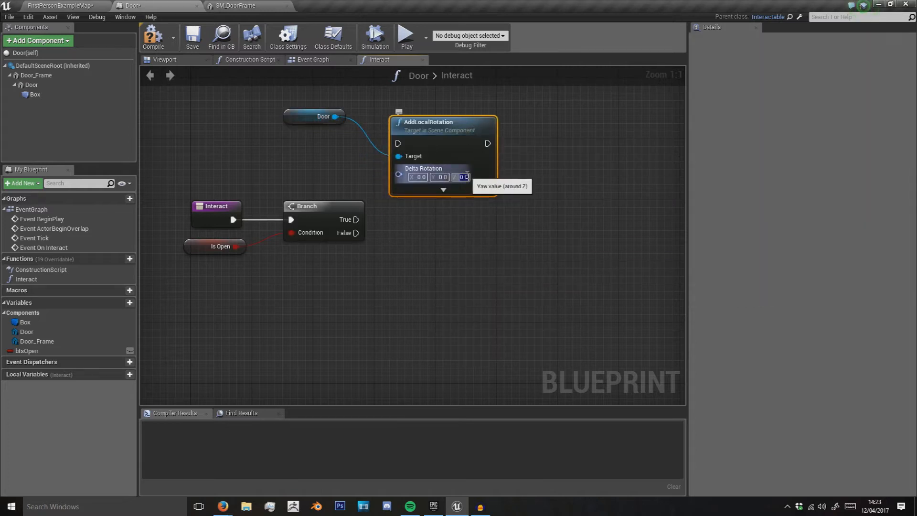
pyautogui.write('-110.0')
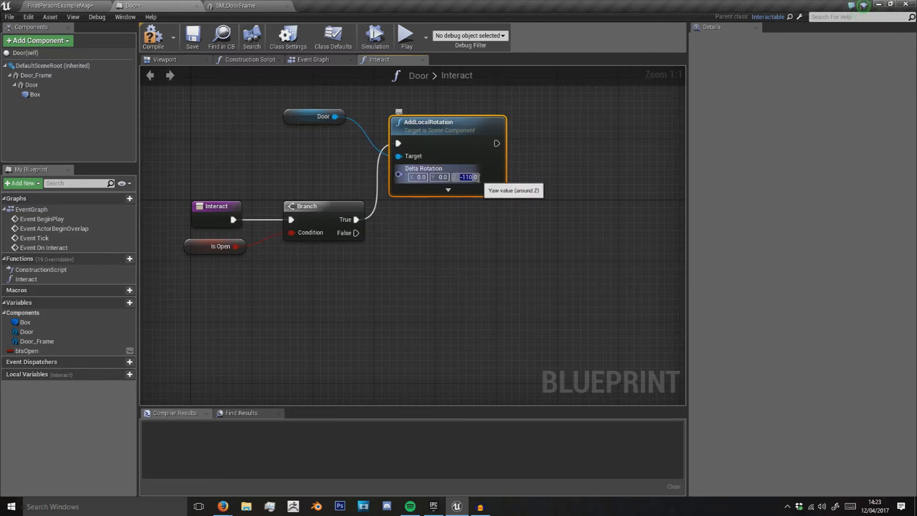
pyautogui.moveTo(432, 149)
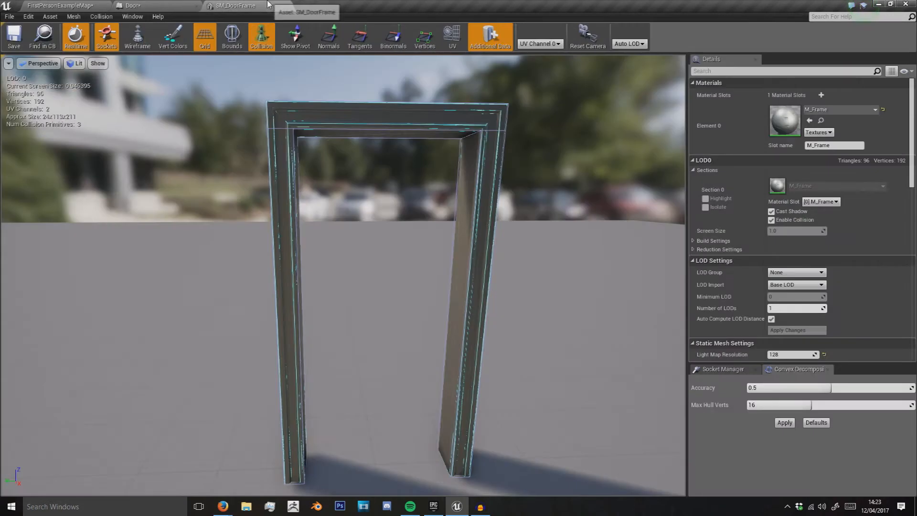
pyautogui.click(139, 6)
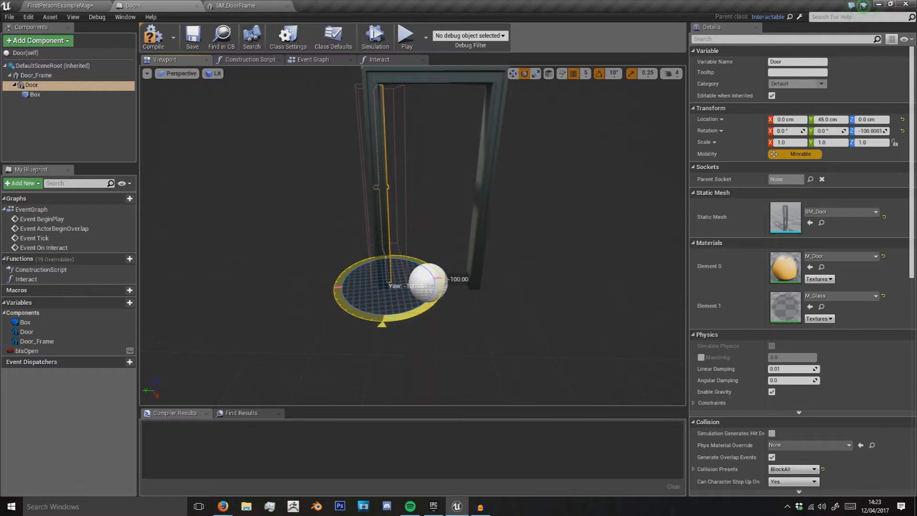
pyautogui.moveTo(410, 281); pyautogui.dragTo(427, 275)
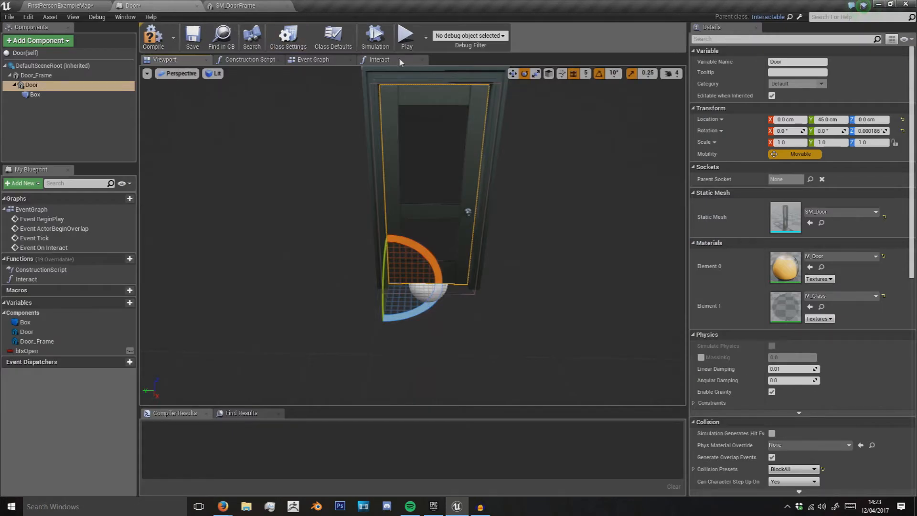
pyautogui.click(379, 59)
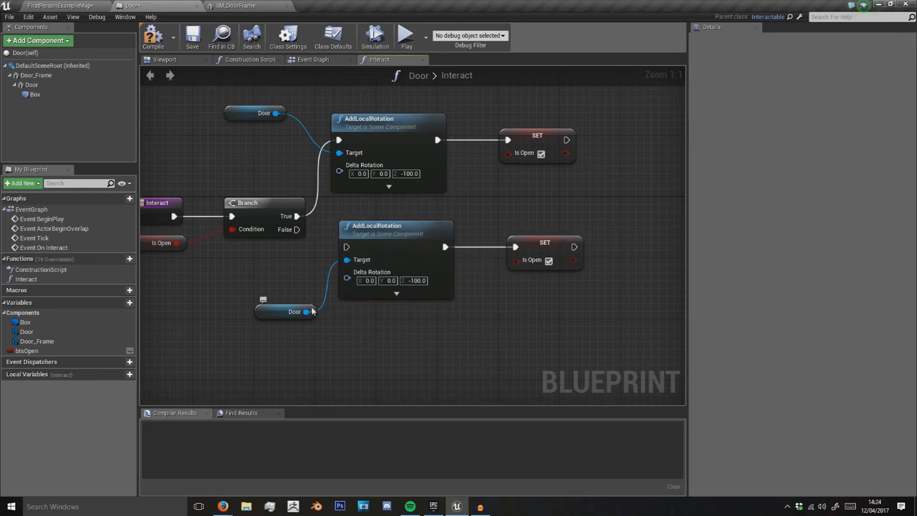
# - Wire a second Door rotation with Z 100.0 and set Is Open to false on that branch
pyautogui.click(253, 281)
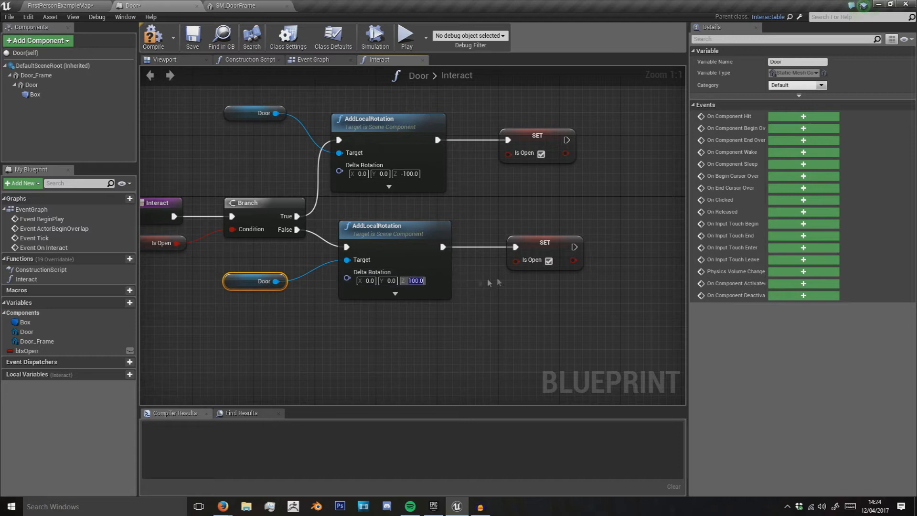
pyautogui.click(548, 260)
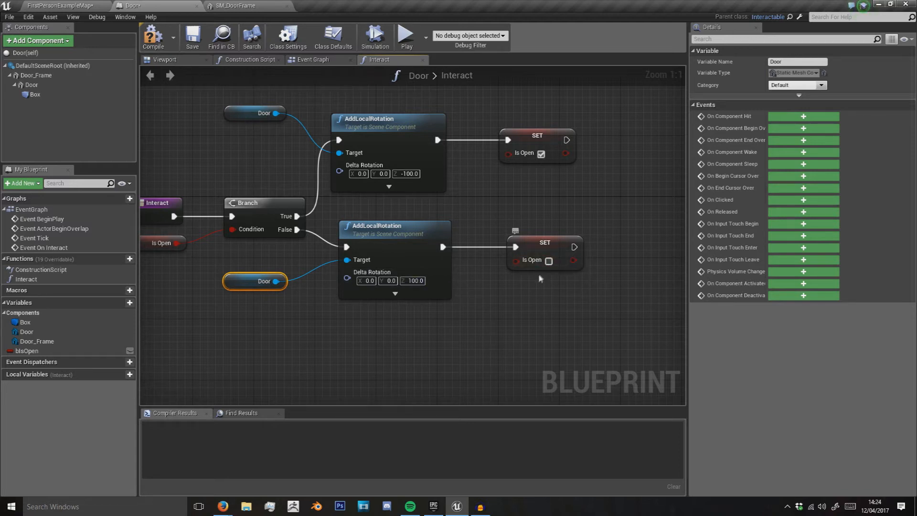
pyautogui.click(532, 253)
pyautogui.write('-100')
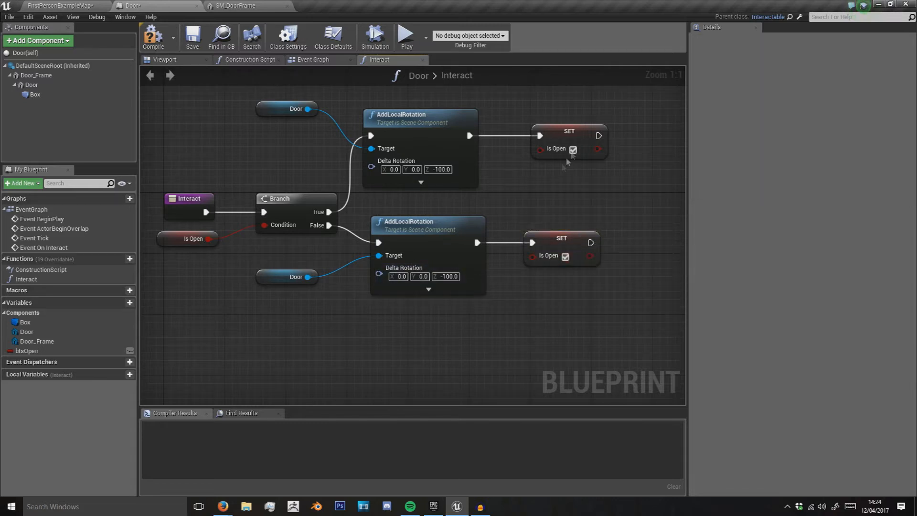
pyautogui.click(441, 170)
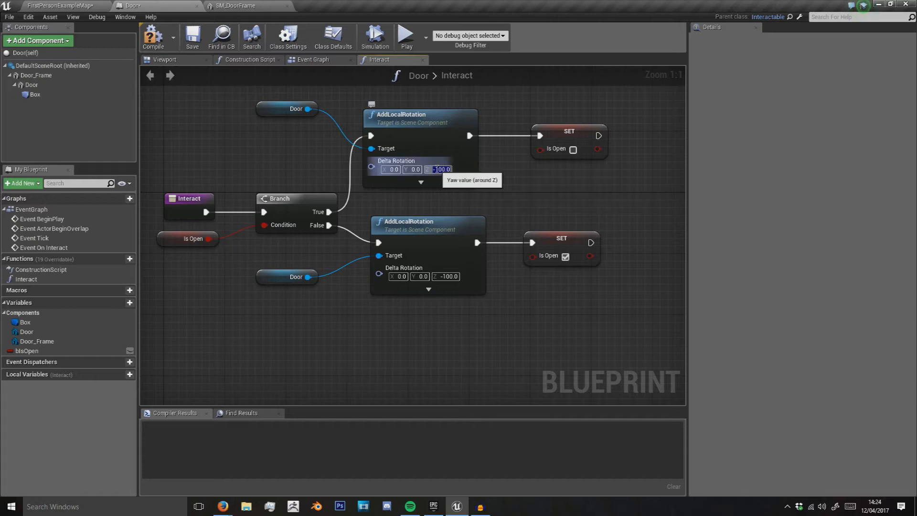
pyautogui.write('100.0')
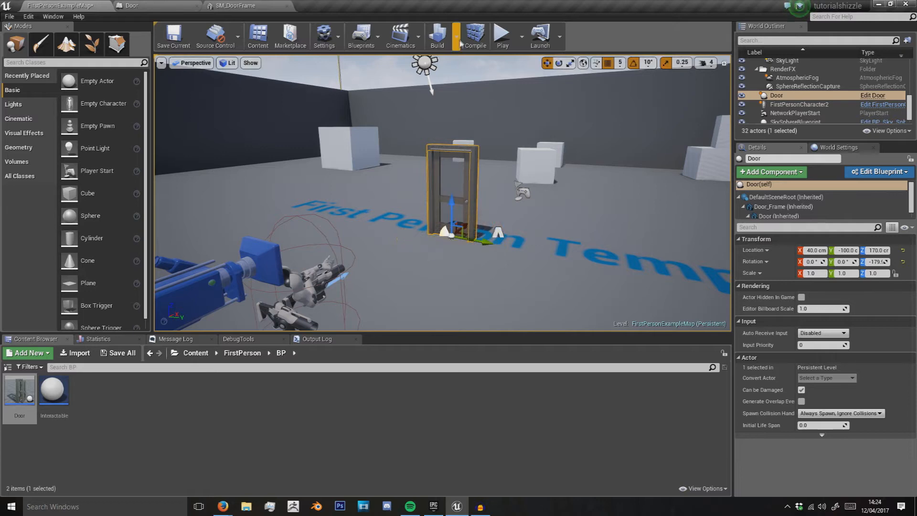
# - Open the SM_Door static mesh in the mesh editor to view its collision
pyautogui.click(501, 36)
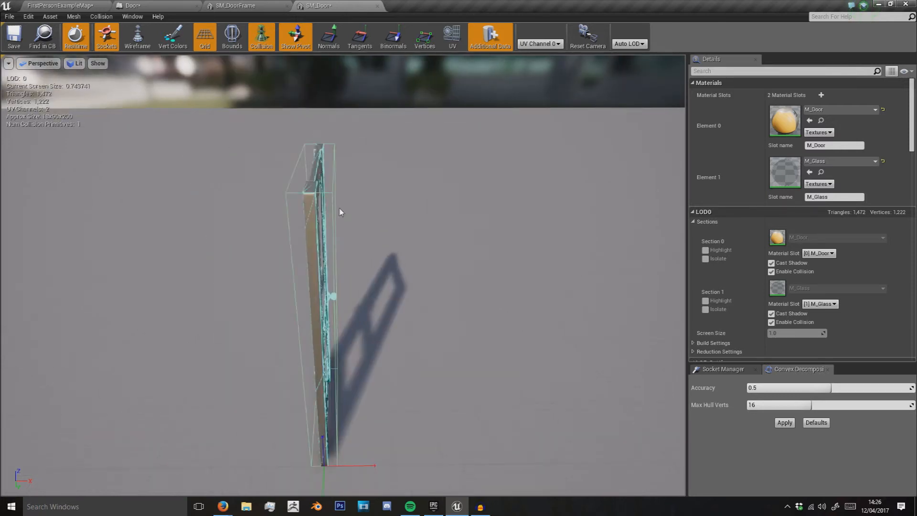
# - Return to the Door blueprint, showing Movable mobility and BlockAllDynamic preset
pyautogui.click(100, 16)
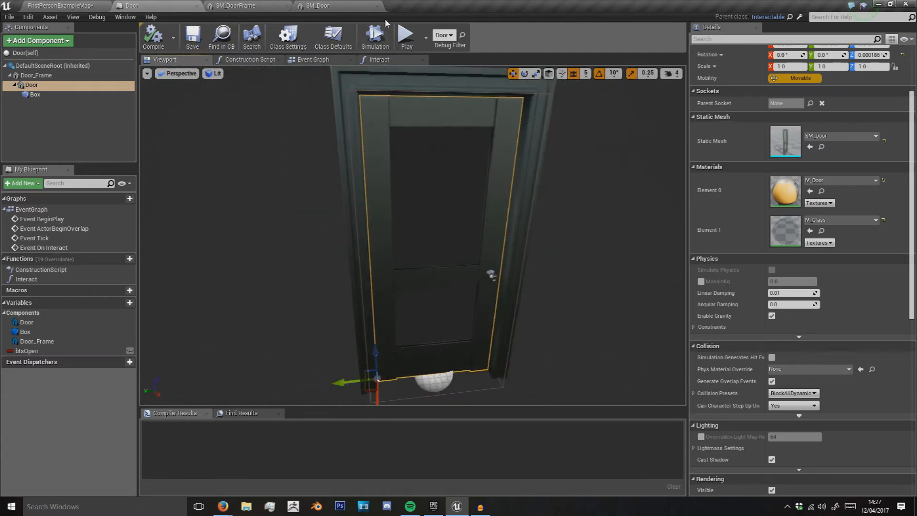
# - Add Set Collision Profile Name nodes off Door_Frame: BlockAll on close, NoCollision on open
pyautogui.click(379, 59)
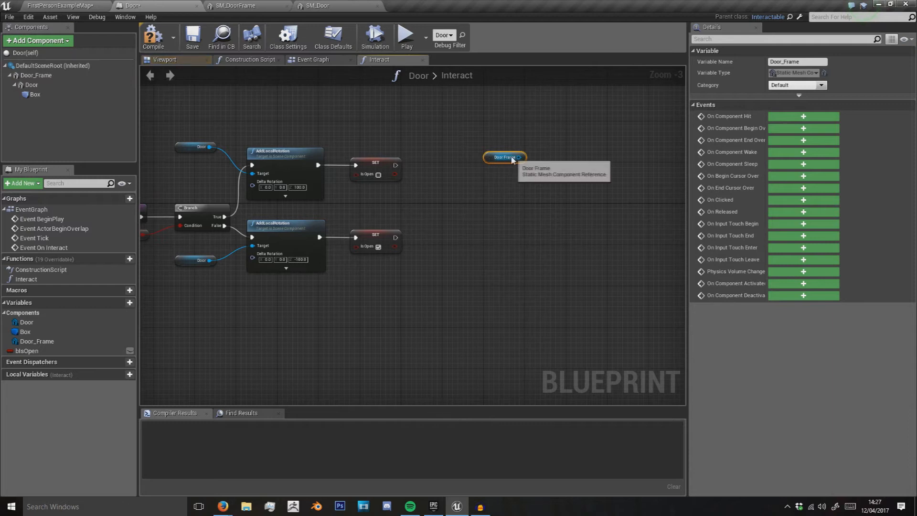
pyautogui.moveTo(518, 157); pyautogui.dragTo(544, 200)
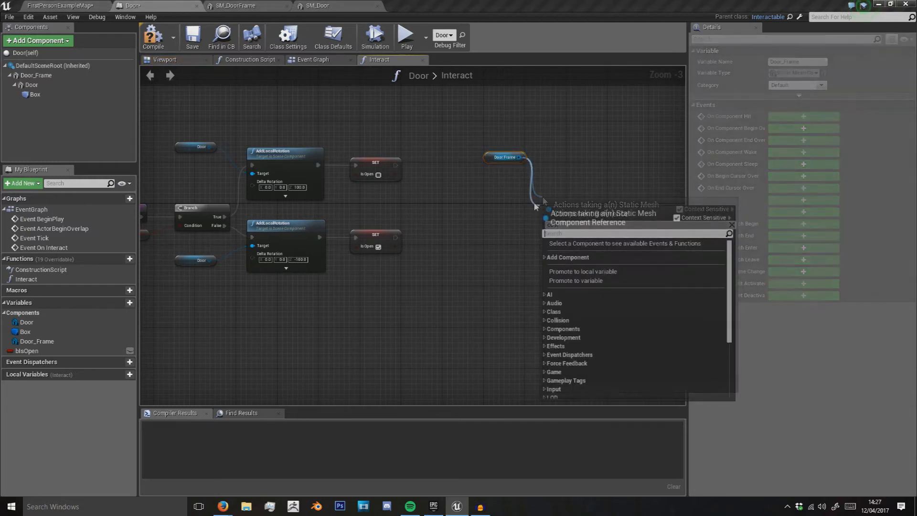
pyautogui.write('collision')
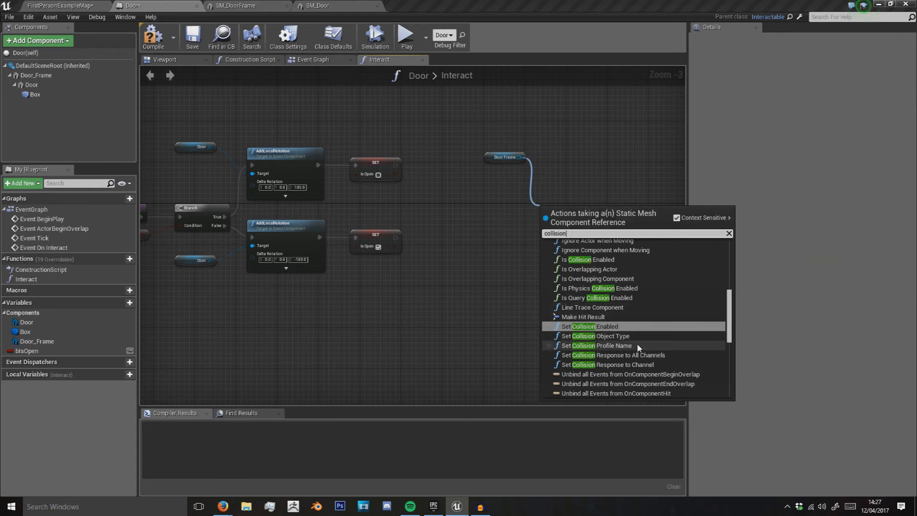
pyautogui.click(598, 345)
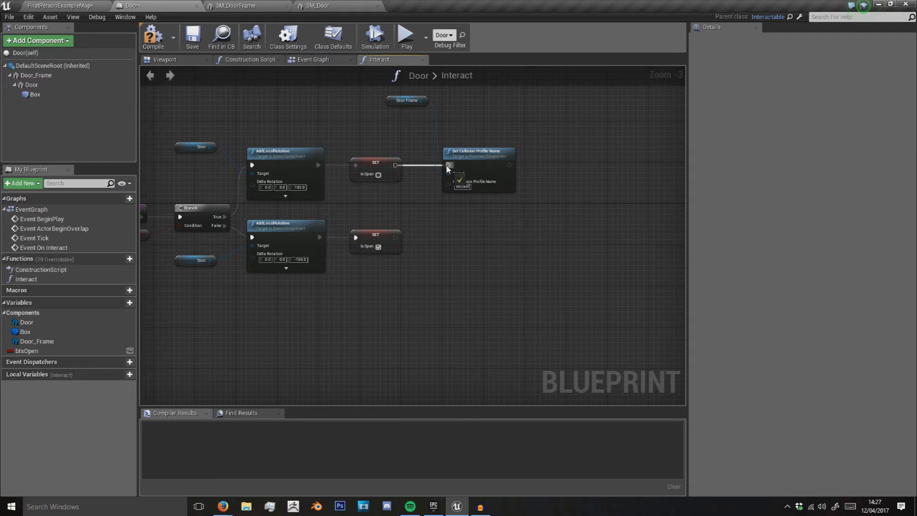
pyautogui.moveTo(485, 151)
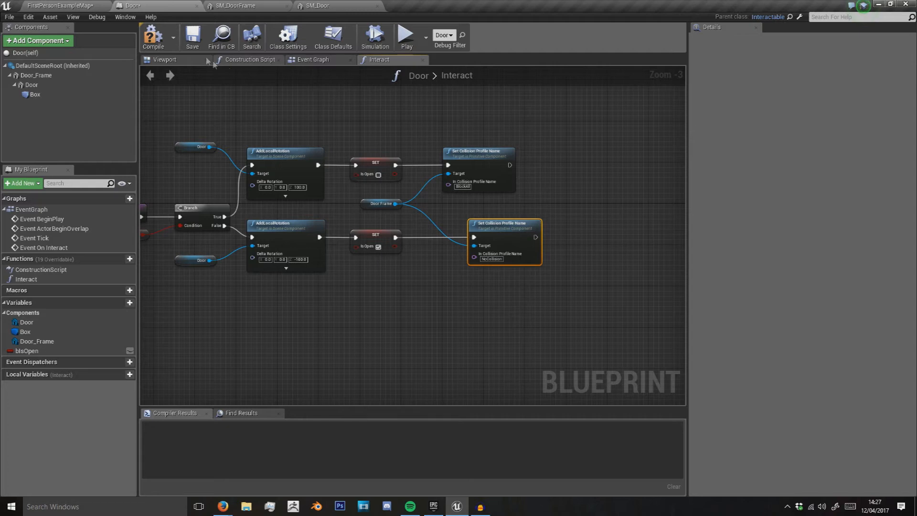
pyautogui.click(406, 36)
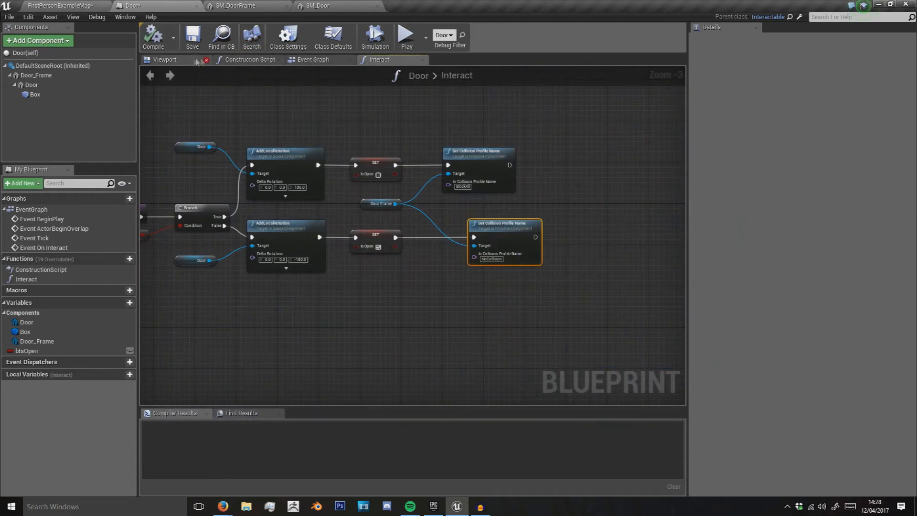
# - Set Door_Frame's Collision Presets to BlockAll in Details
pyautogui.click(164, 59)
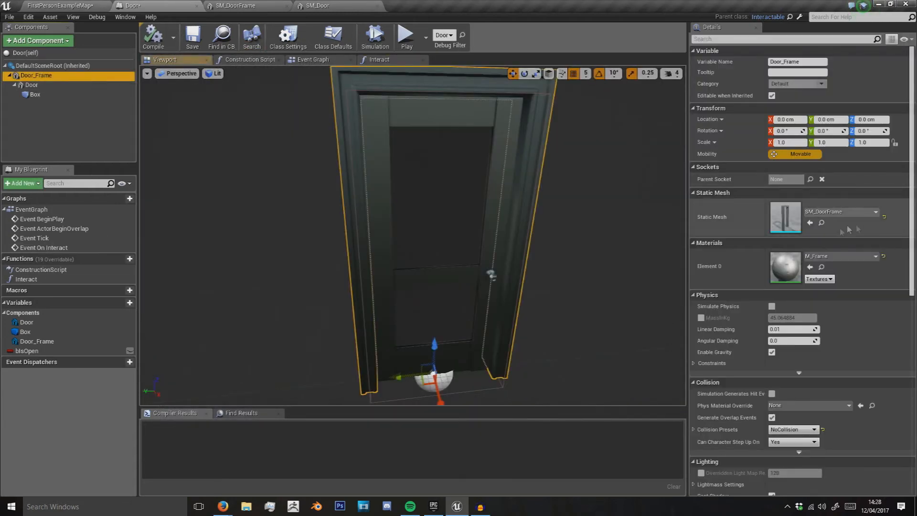
pyautogui.click(813, 429)
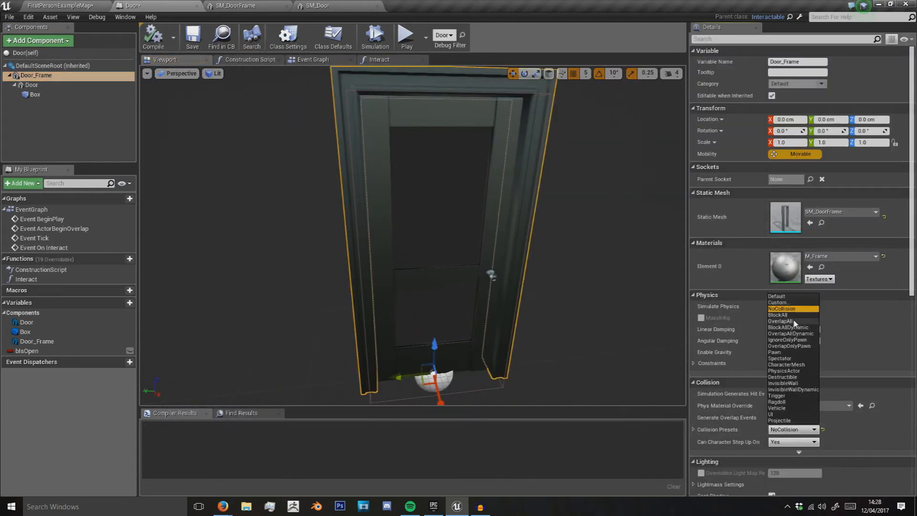
pyautogui.click(778, 314)
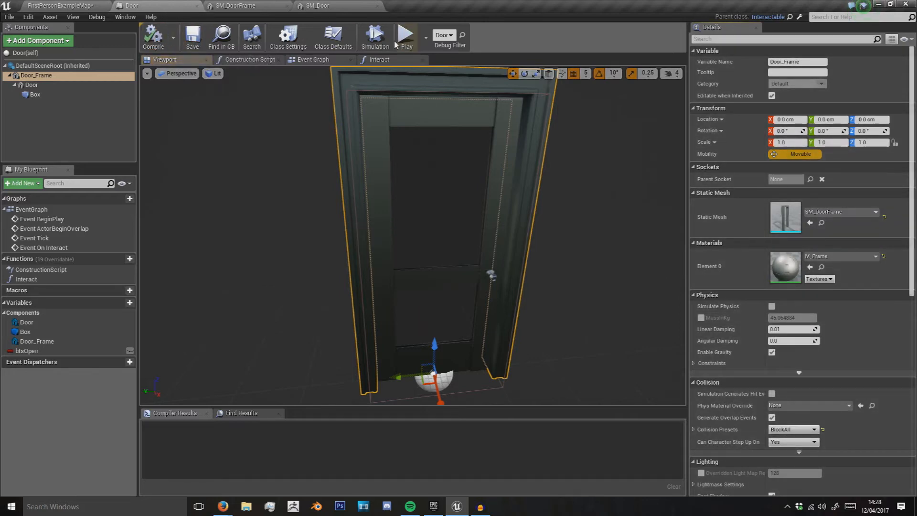
# - Play-test the level with the door and return to the editor
pyautogui.click(403, 35)
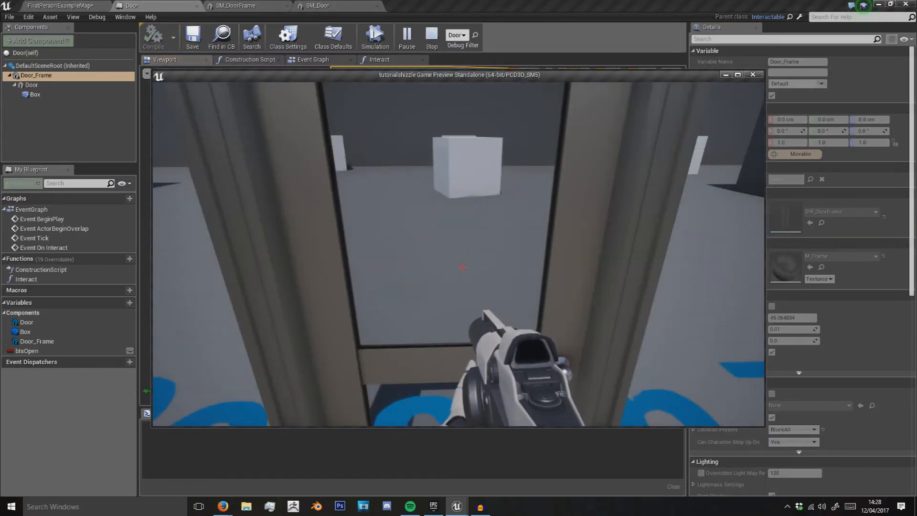
pyautogui.click(431, 36)
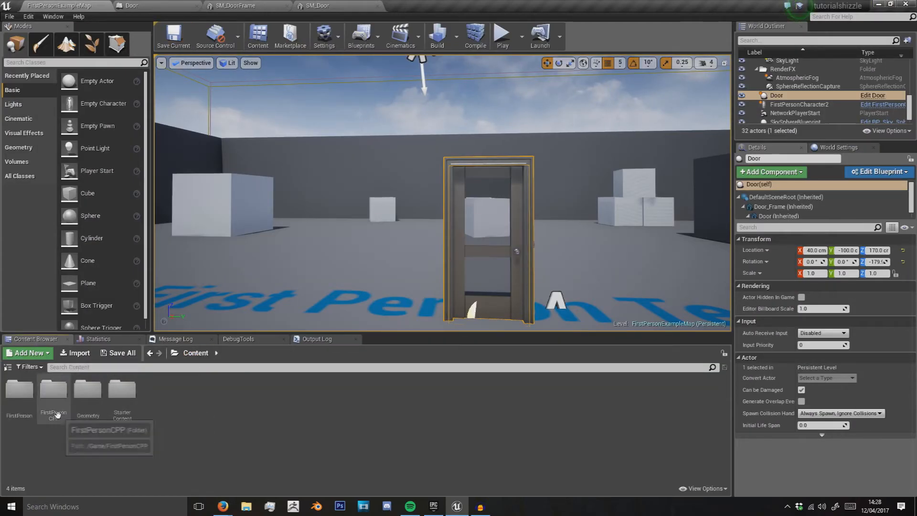
# - Open the FirstPersonCharacter blueprint in the full Blueprint Editor
pyautogui.click(796, 104)
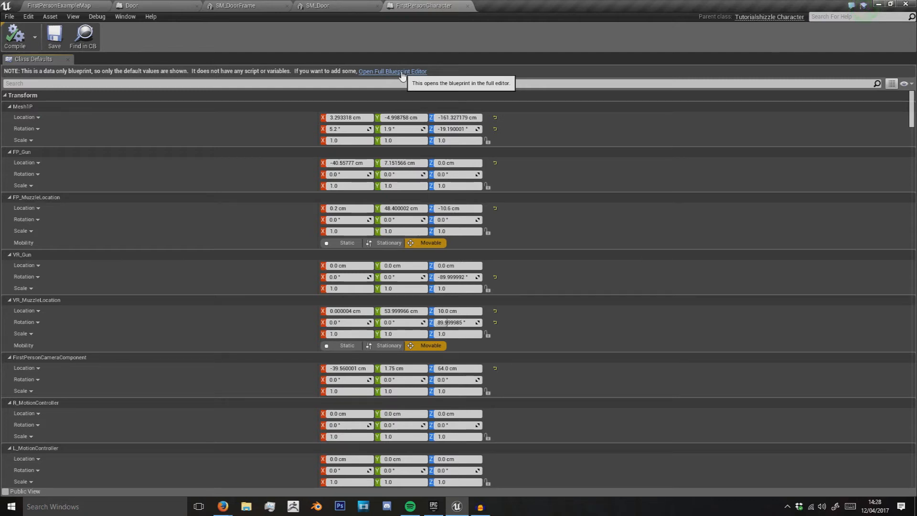
pyautogui.click(393, 71)
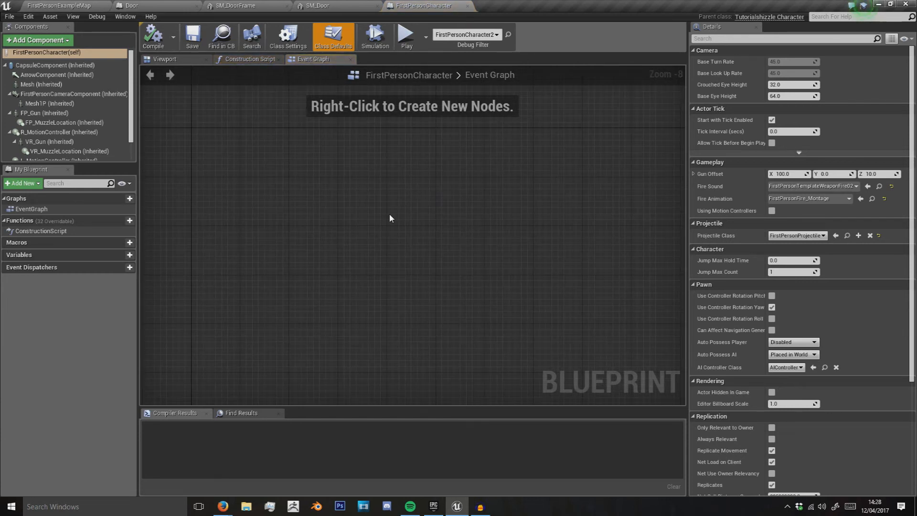
pyautogui.moveTo(351, 214)
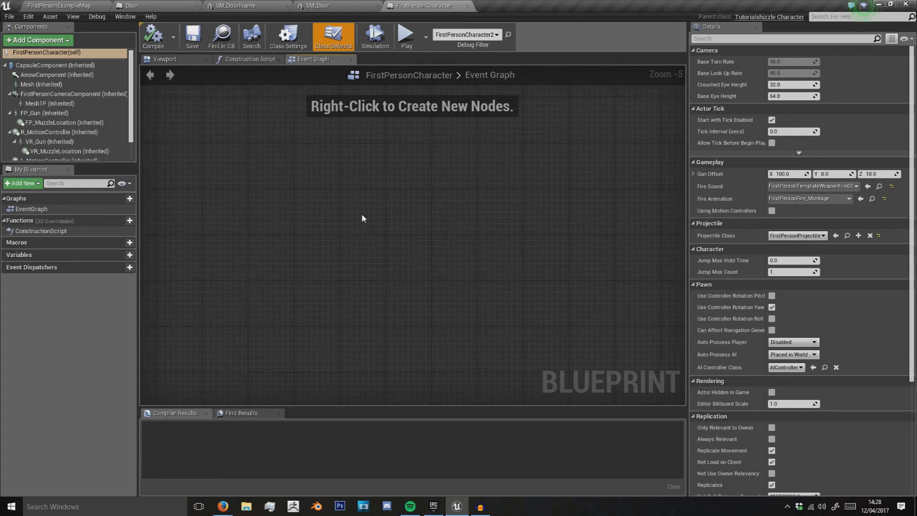
# - Add an E keyboard input event node to the Event Graph and position it
pyautogui.rightClick(363, 218)
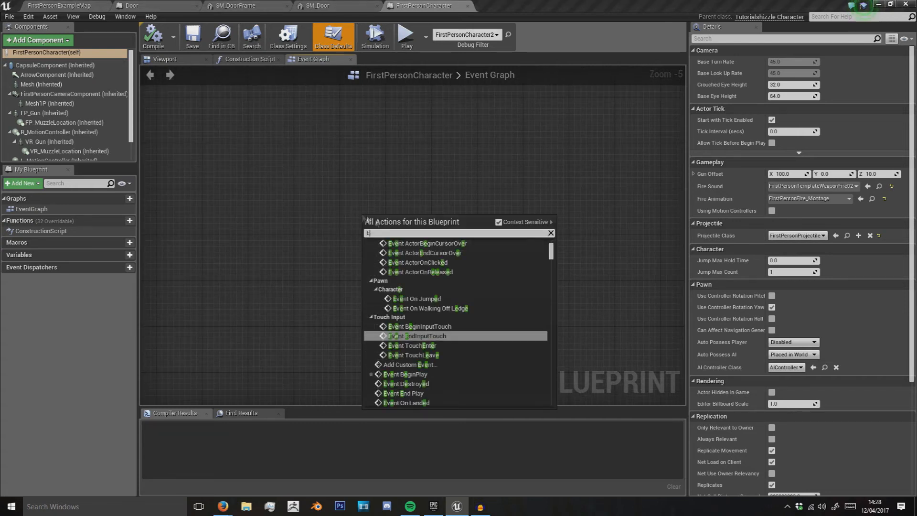
pyautogui.scroll(-3)
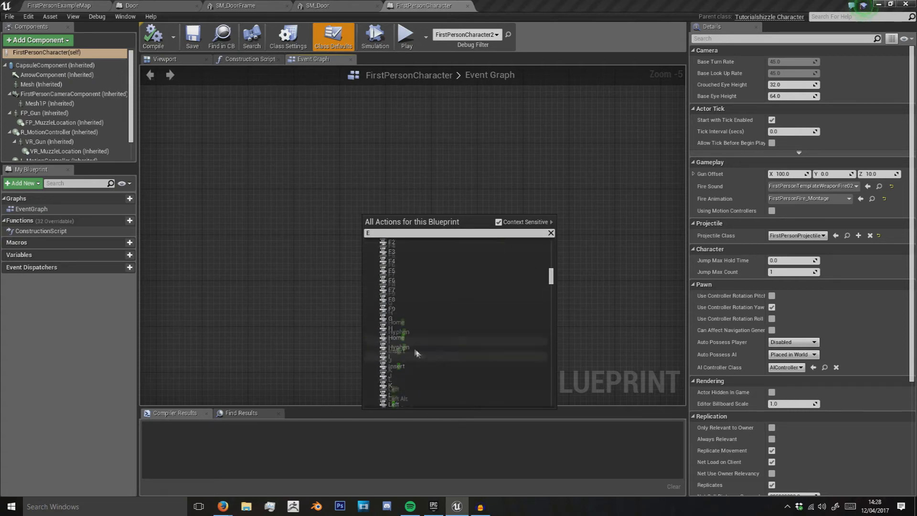
pyautogui.click(396, 336)
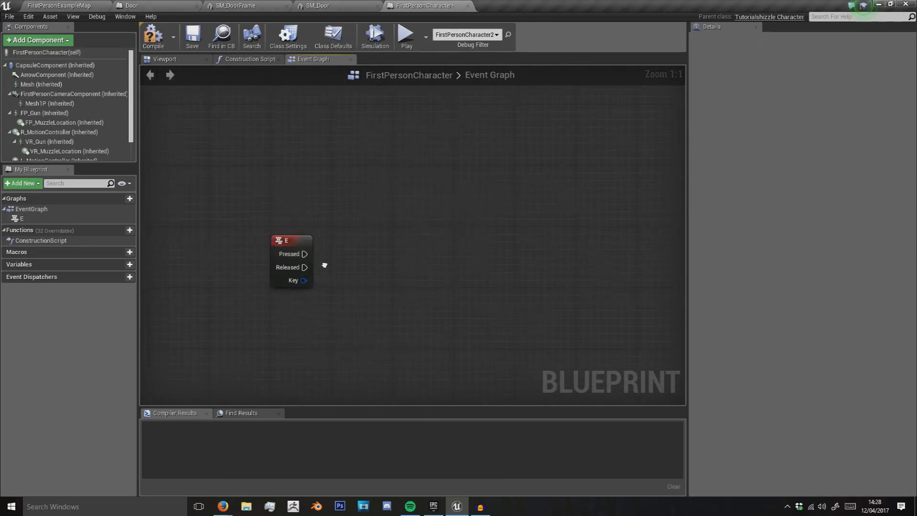
pyautogui.moveTo(291, 260); pyautogui.dragTo(317, 243)
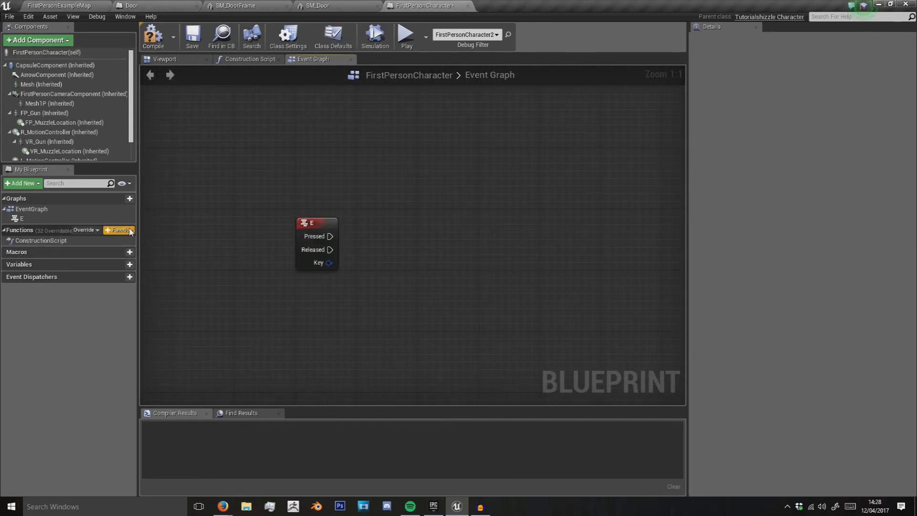
# - Create a LineTrace function with camera GetWorldLocation and Forward Vector nodes
pyautogui.click(119, 230)
pyautogui.write('LineTrace')
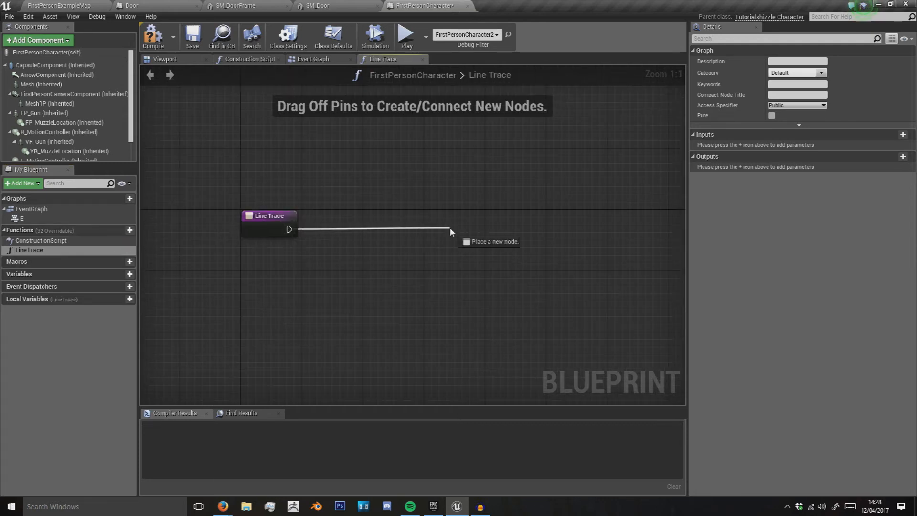
pyautogui.write('linetrac')
pyautogui.write('get worl')
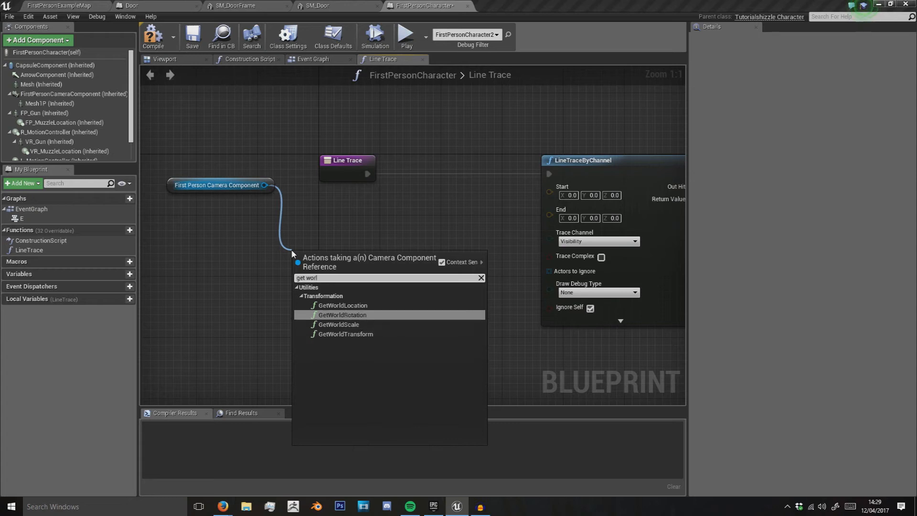
pyautogui.click(343, 305)
pyautogui.write('get forwar')
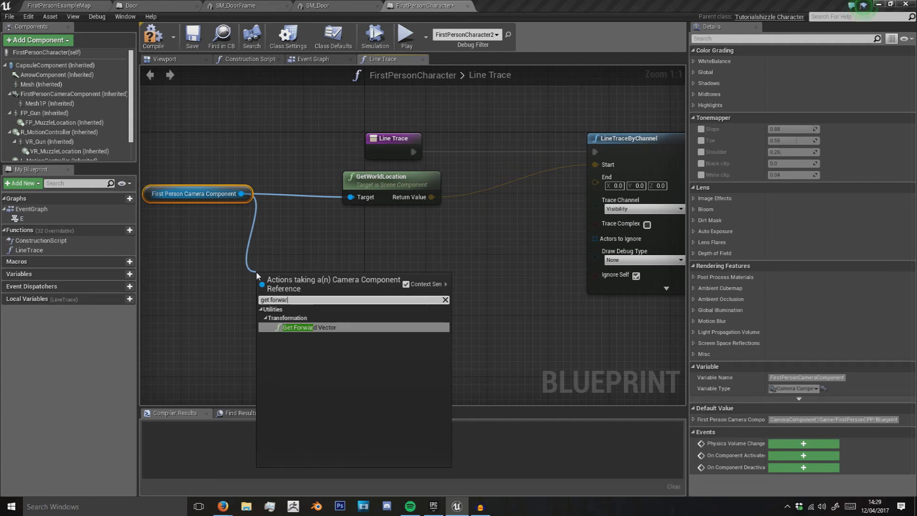
pyautogui.click(304, 327)
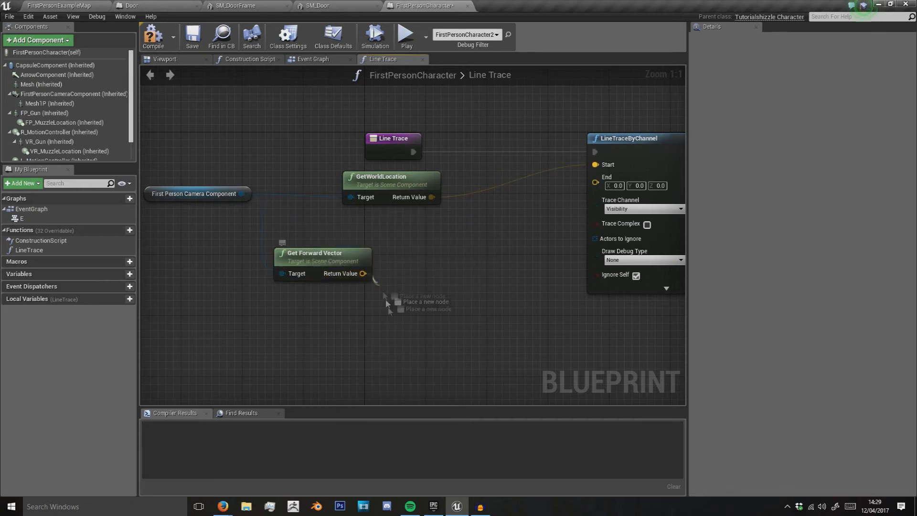
# - Multiply Forward Vector by 200, add to location for End, and set Draw Debug Type
pyautogui.moveTo(364, 273); pyautogui.dragTo(386, 298)
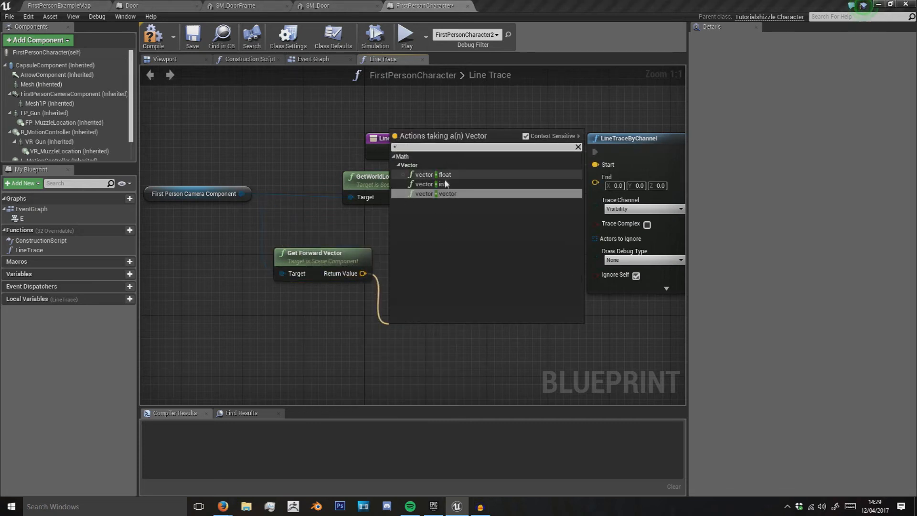
pyautogui.click(432, 174)
pyautogui.write('200')
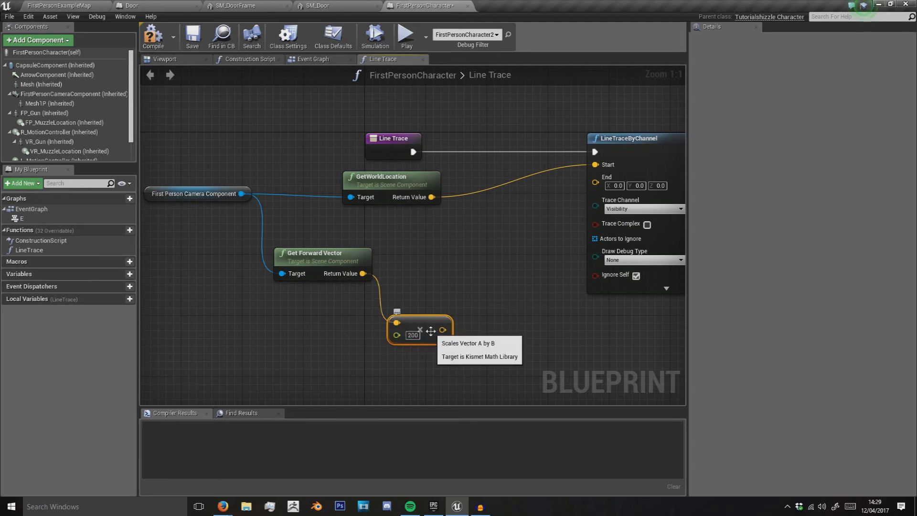
pyautogui.moveTo(429, 294)
pyautogui.write('+')
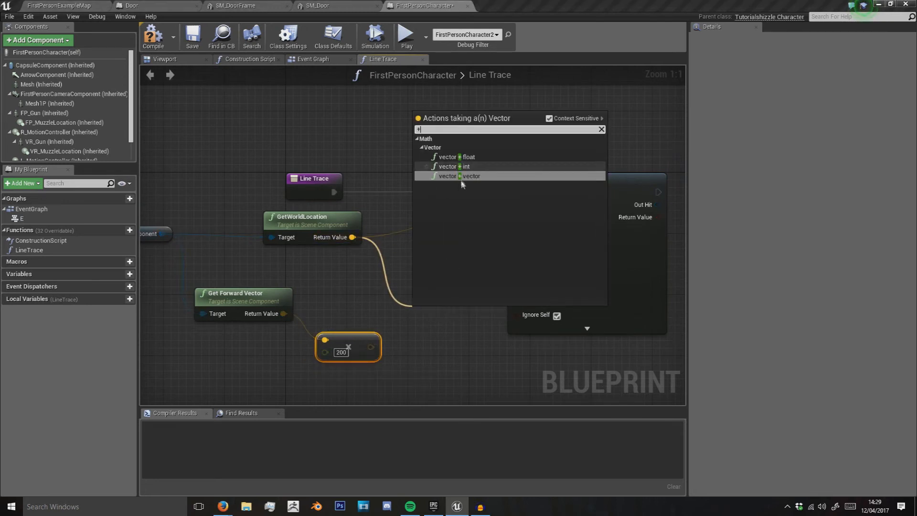
pyautogui.click(467, 175)
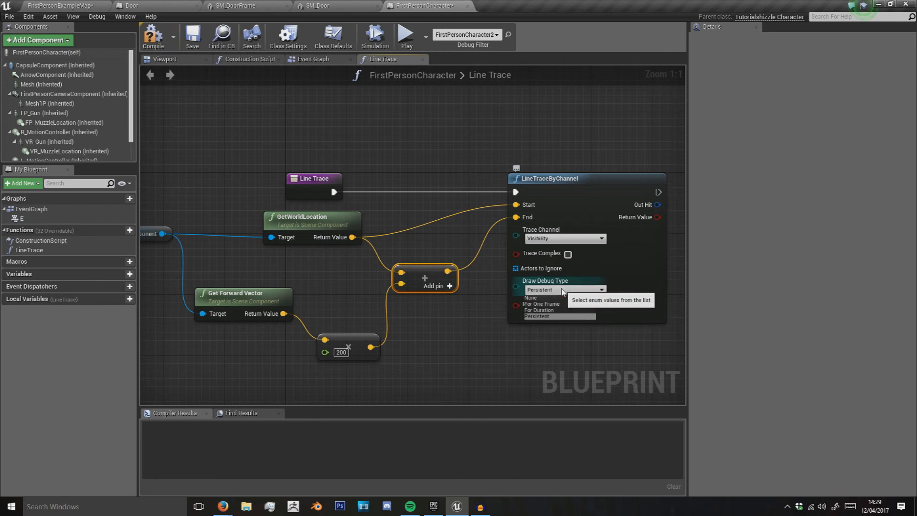
pyautogui.click(541, 310)
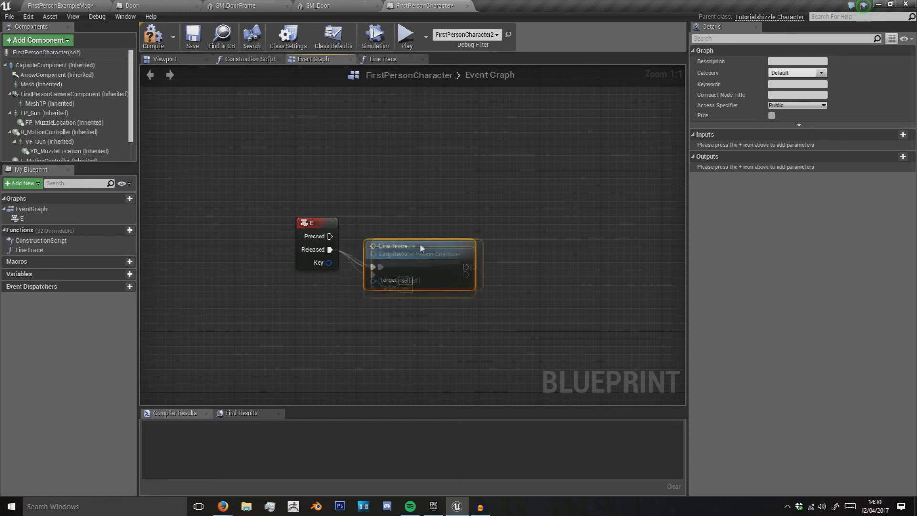
# - Play-test the E-key trace, then switch to the Door blueprint's Box collision settings
pyautogui.click(405, 35)
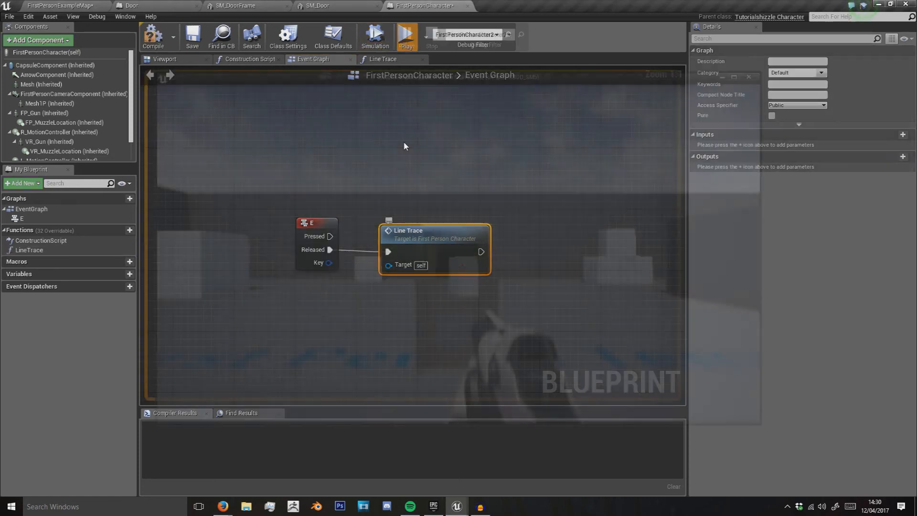
pyautogui.click(406, 35)
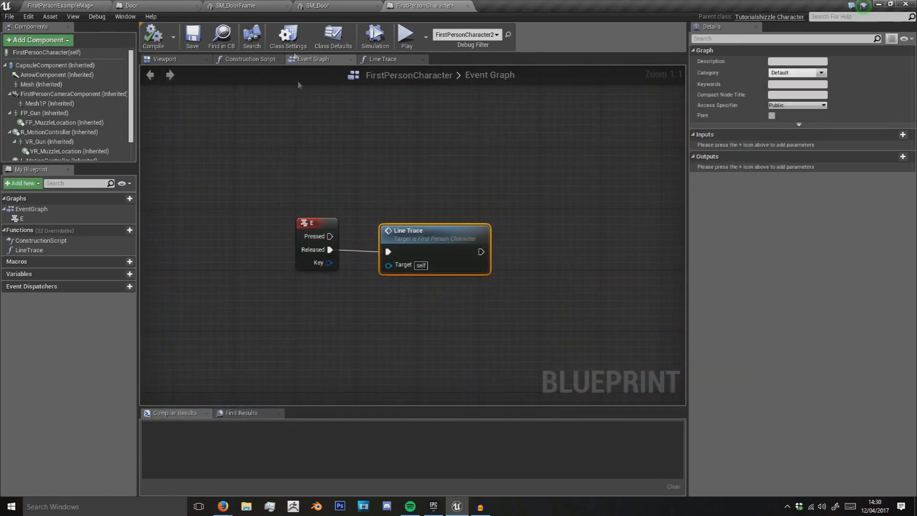
pyautogui.click(130, 6)
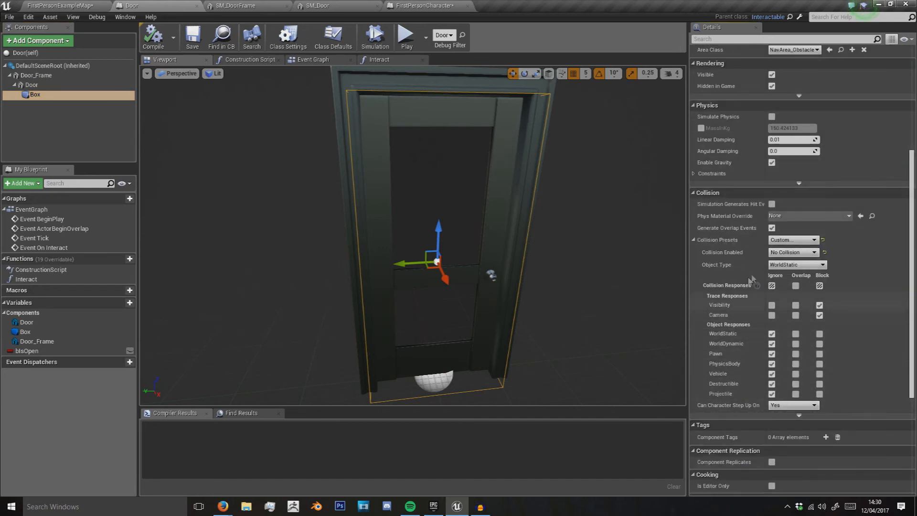
# - Set the Box's Collision Enabled to Query and Physics
pyautogui.click(794, 252)
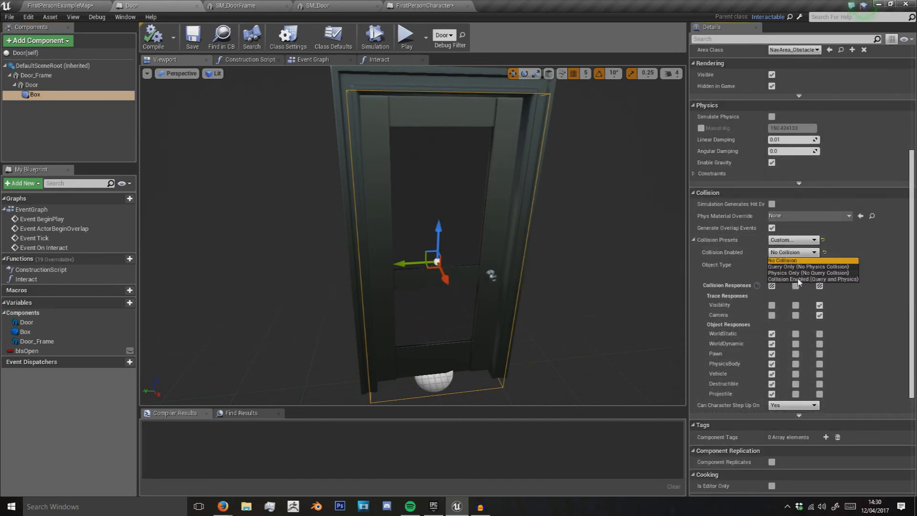
pyautogui.click(811, 279)
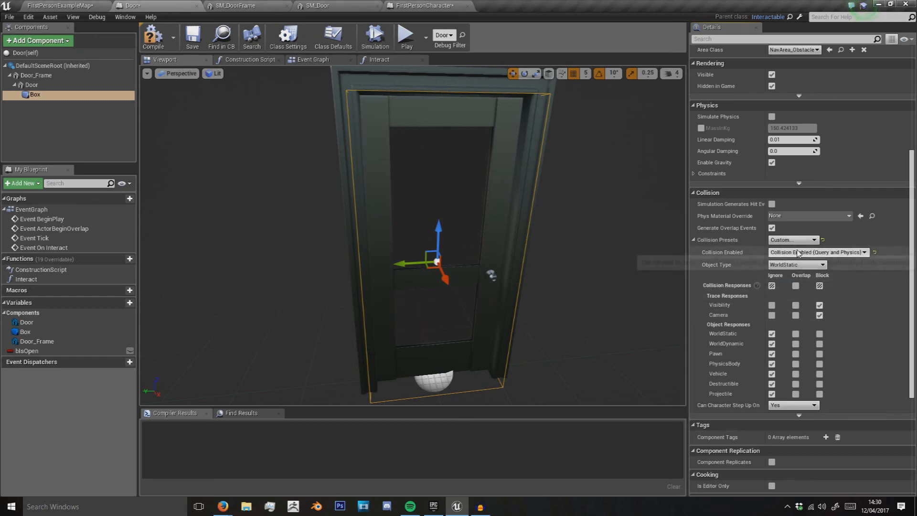
# - Play-test the level, then switch back to the FirstPersonCharacter event graph
pyautogui.click(406, 35)
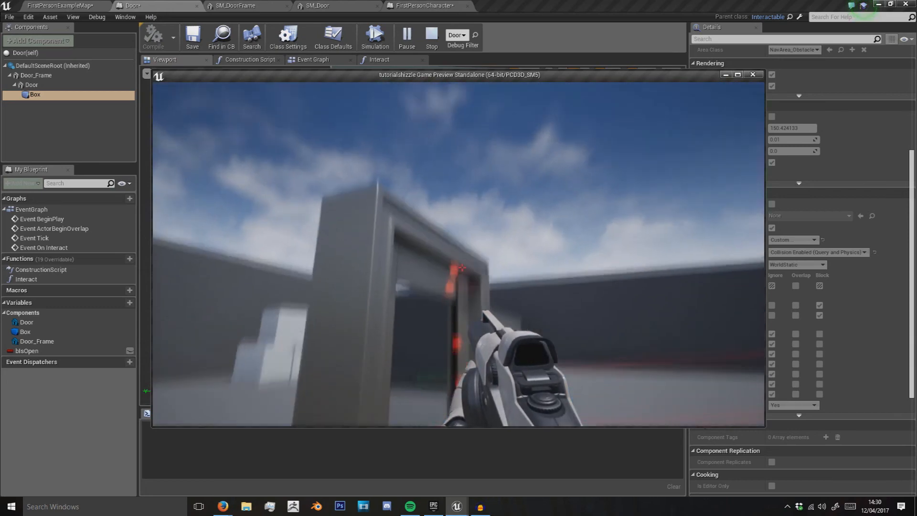
pyautogui.click(431, 36)
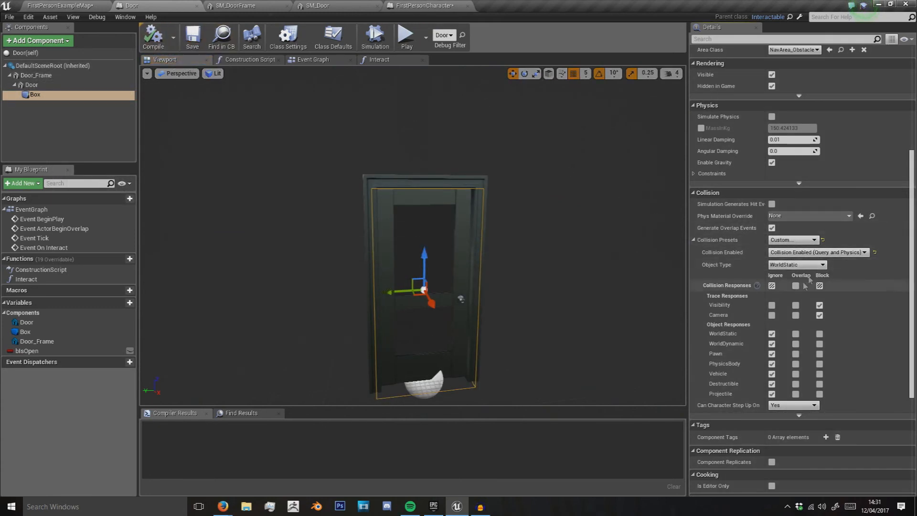
pyautogui.click(419, 6)
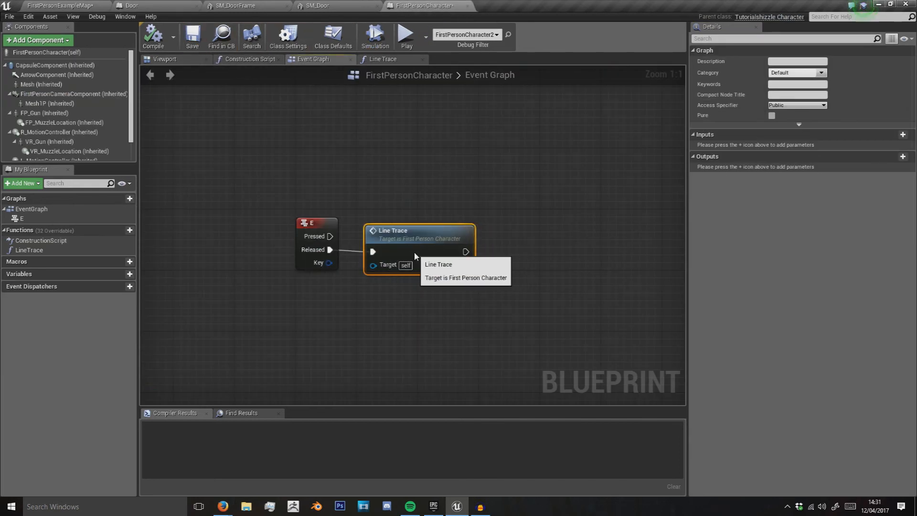
# - In Line Trace, add Cast To Interactable fed by Hit Actor off the Branch True output
pyautogui.click(383, 59)
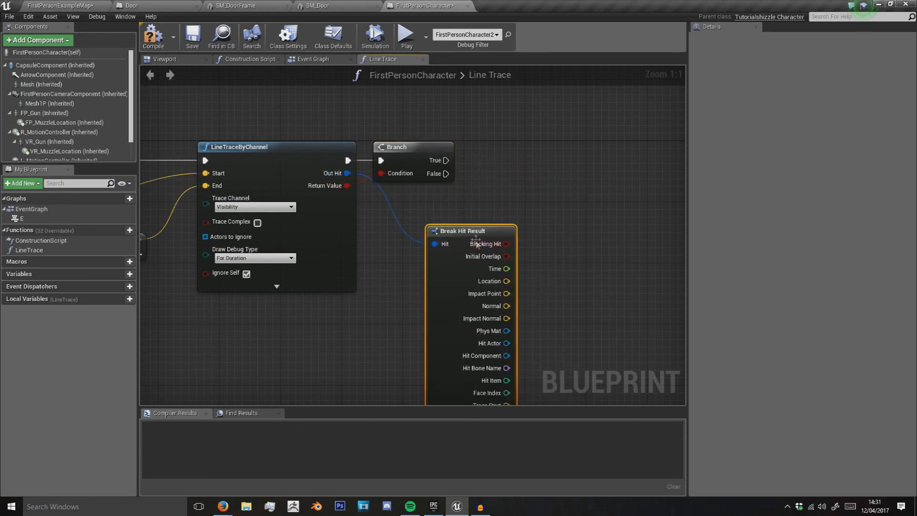
pyautogui.scroll(-3)
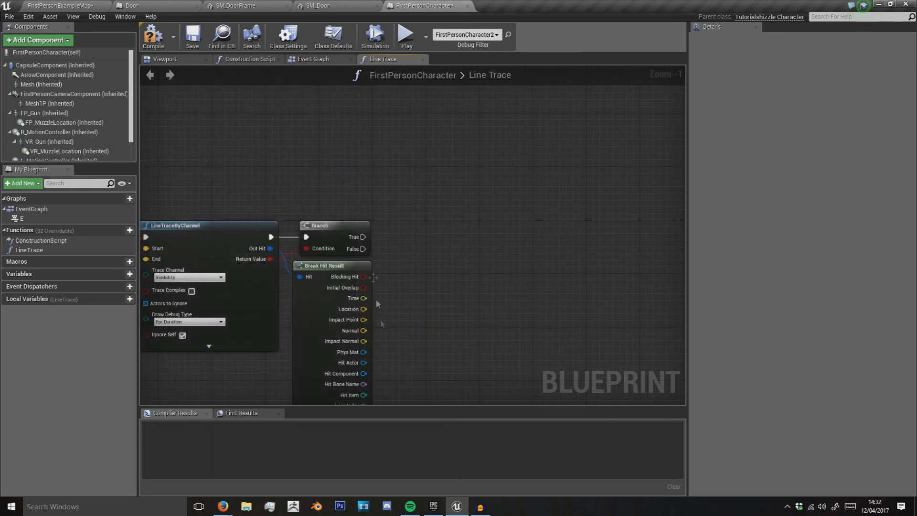
pyautogui.moveTo(364, 362); pyautogui.dragTo(438, 259)
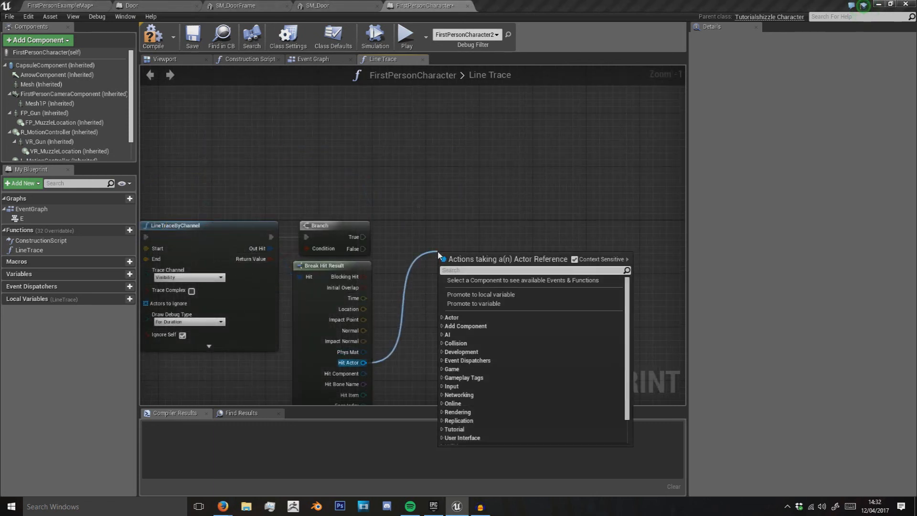
pyautogui.write('cast to inter')
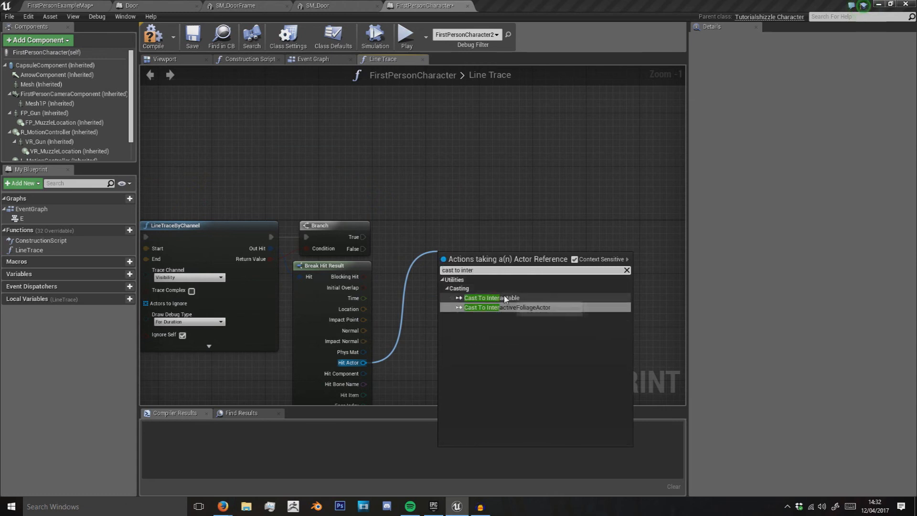
pyautogui.click(488, 298)
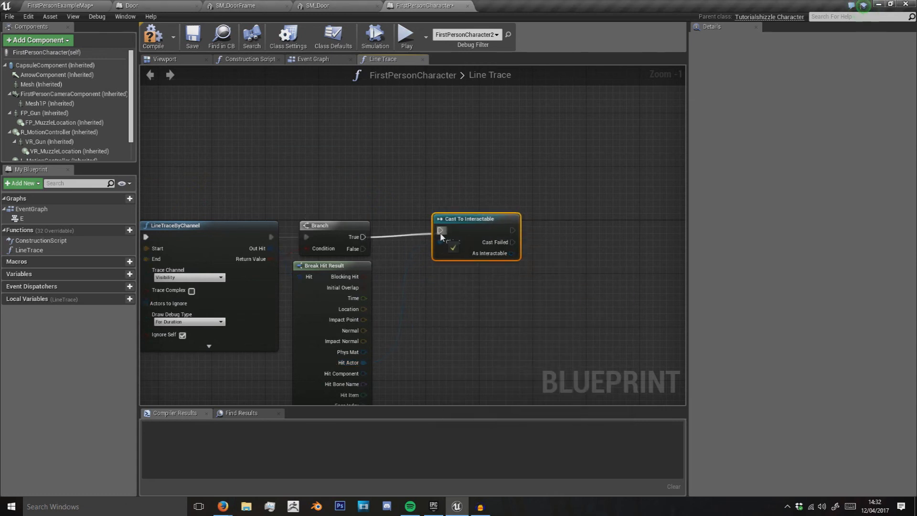
pyautogui.moveTo(363, 362); pyautogui.dragTo(441, 248)
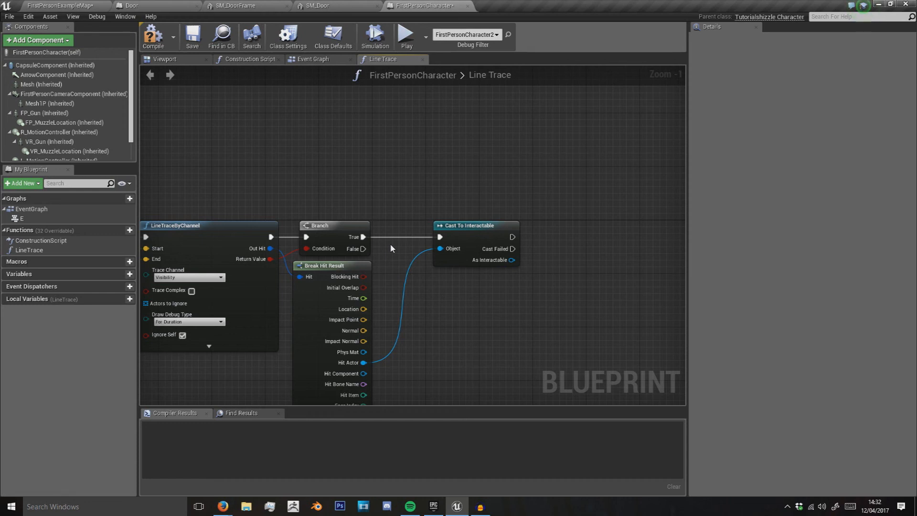
pyautogui.click(462, 225)
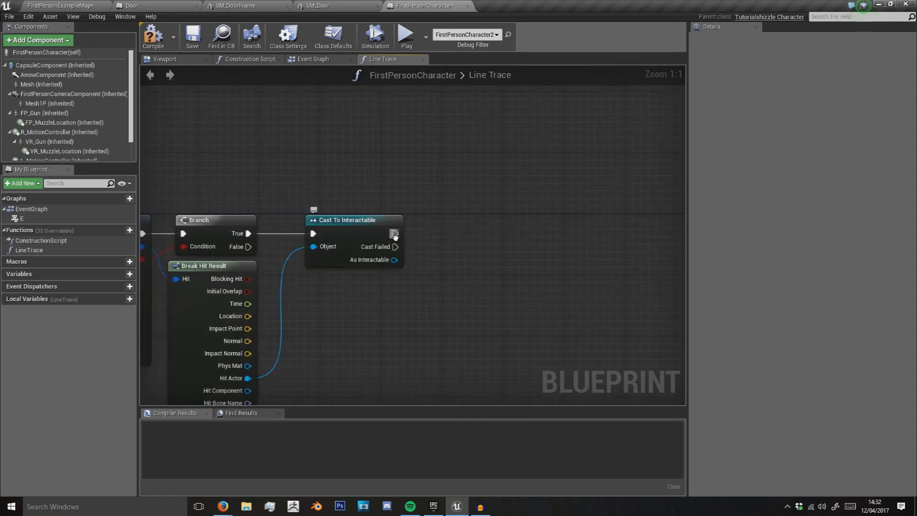
# - Call On Interact from the cast's As Interactable output
pyautogui.moveTo(389, 260); pyautogui.dragTo(435, 314)
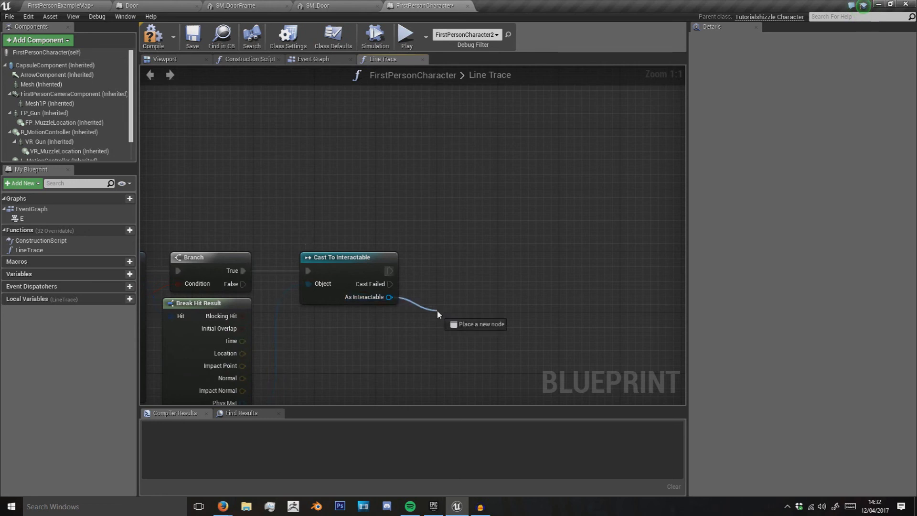
pyautogui.write('onin')
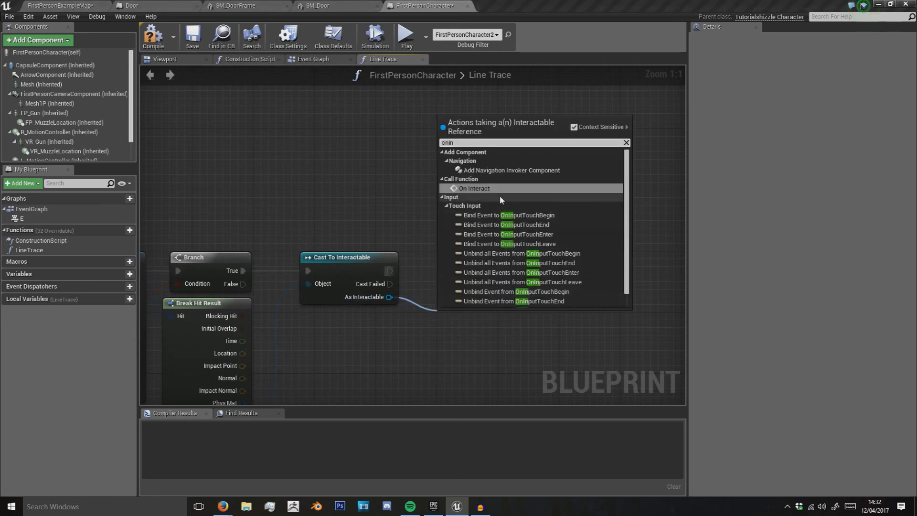
pyautogui.click(474, 189)
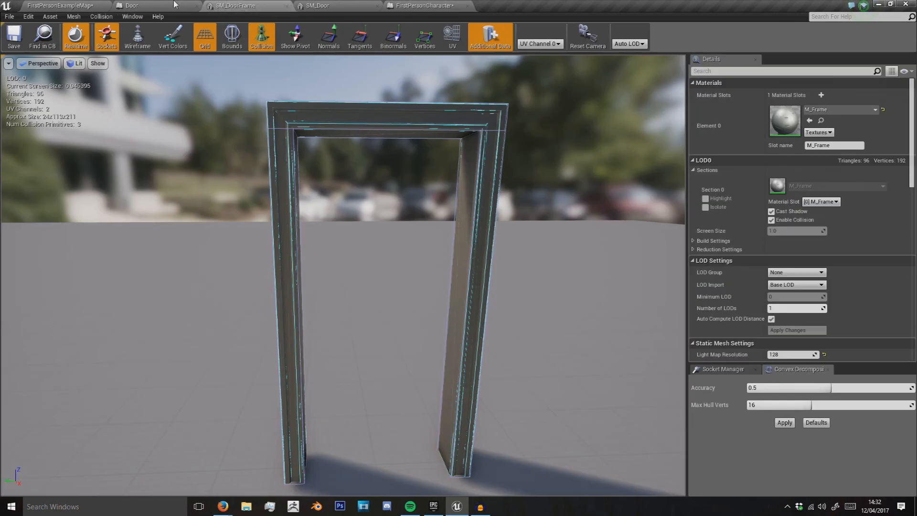
# - Review the Door's Interact graph, then the FirstPersonCharacter Line Trace
pyautogui.click(129, 6)
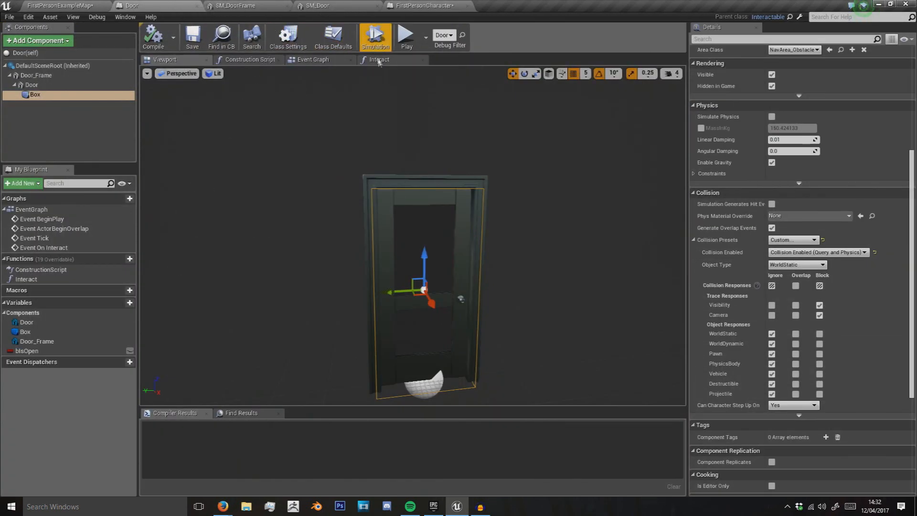
pyautogui.click(380, 59)
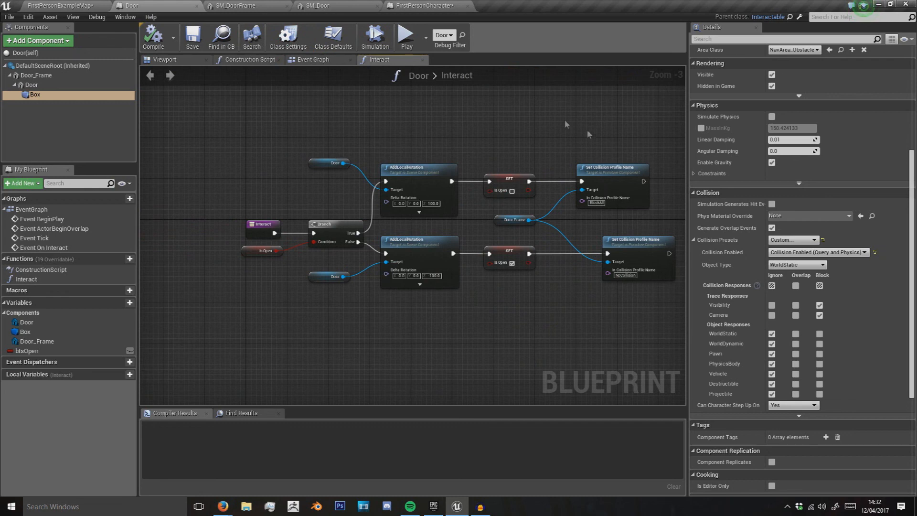
pyautogui.moveTo(588, 134)
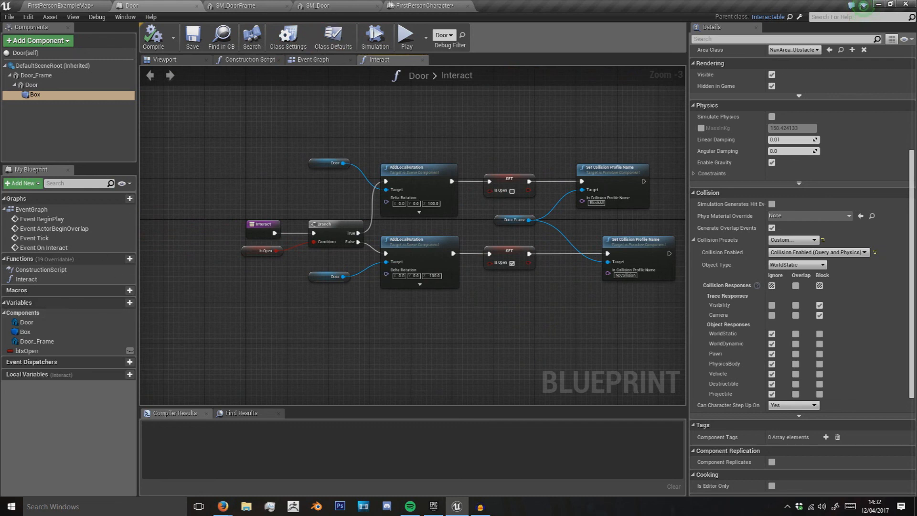
pyautogui.click(421, 6)
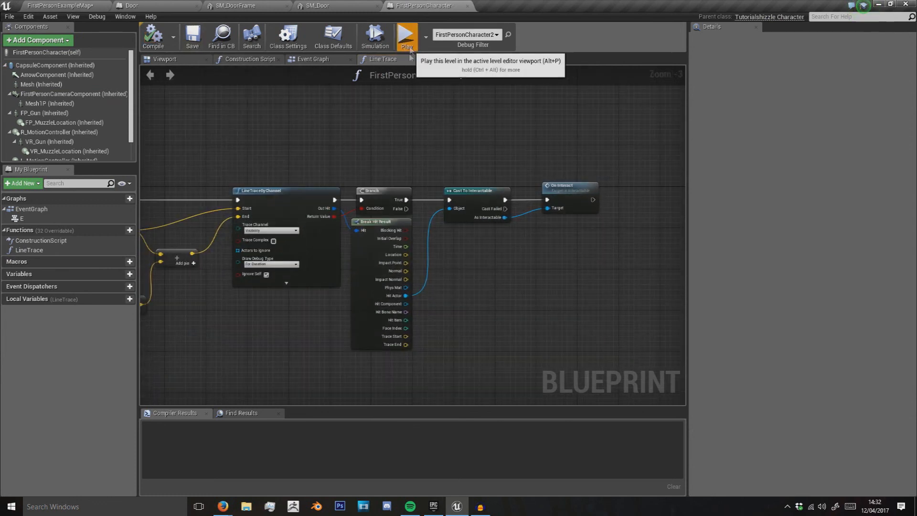
# - Play-test the finished interaction and return to the Door's Interact graph
pyautogui.click(407, 36)
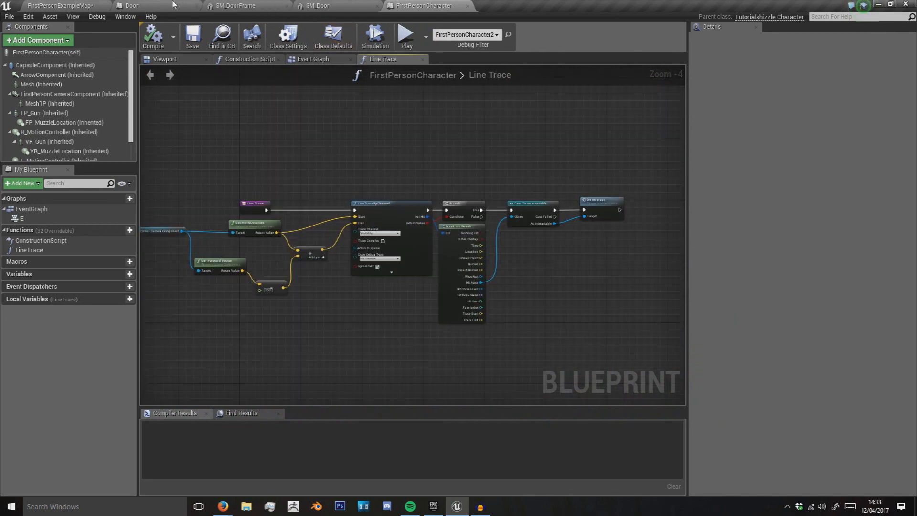
pyautogui.click(134, 5)
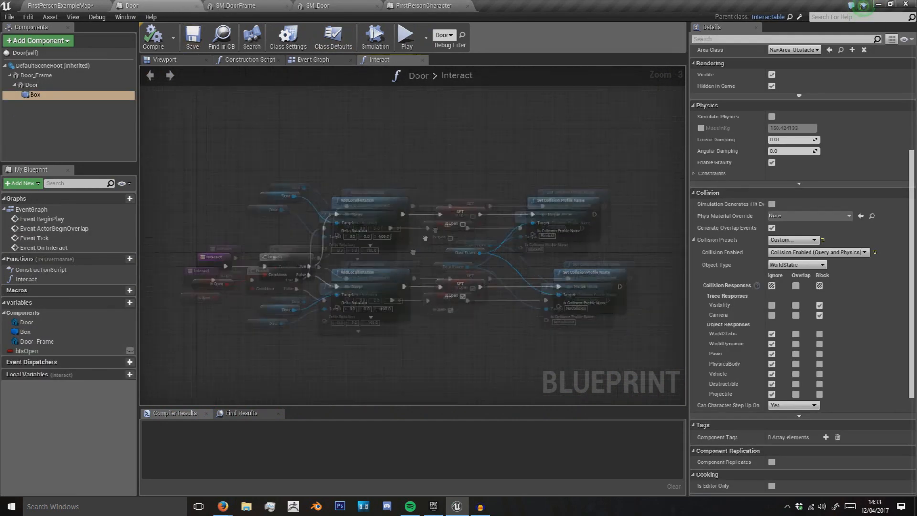
pyautogui.click(192, 36)
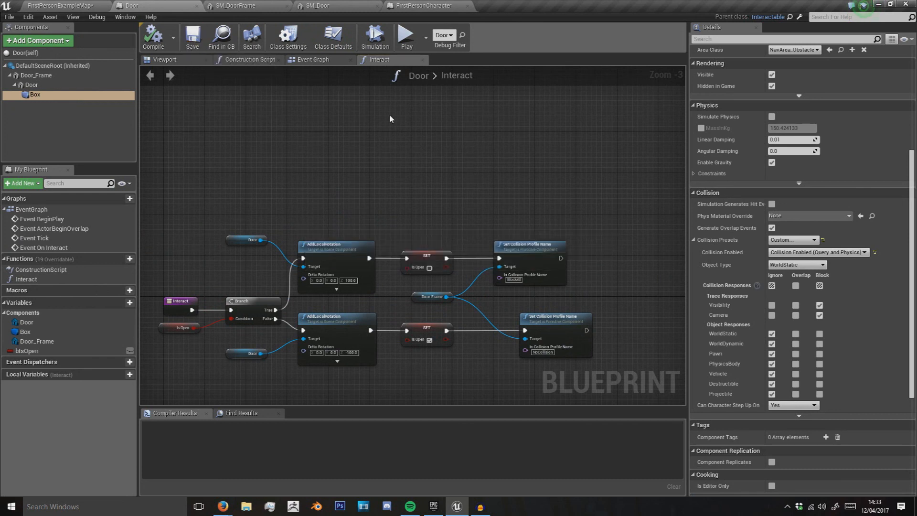
pyautogui.moveTo(370, 132)
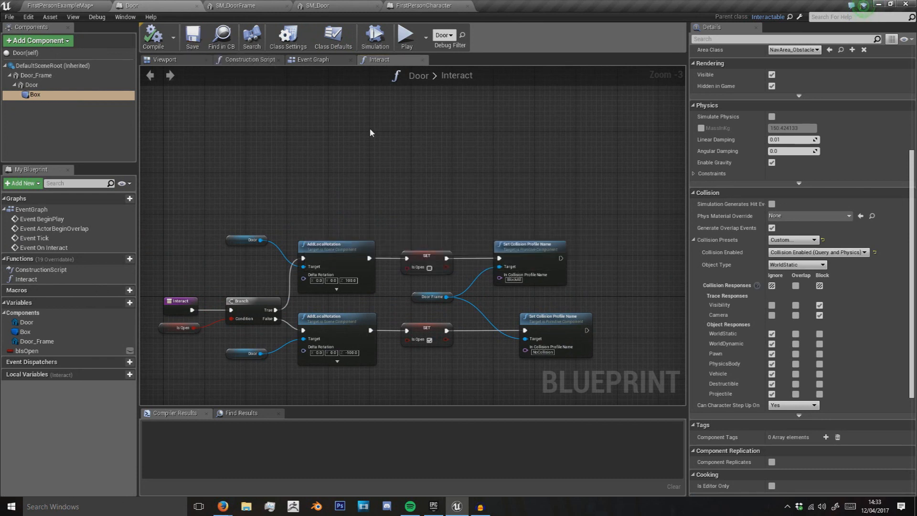